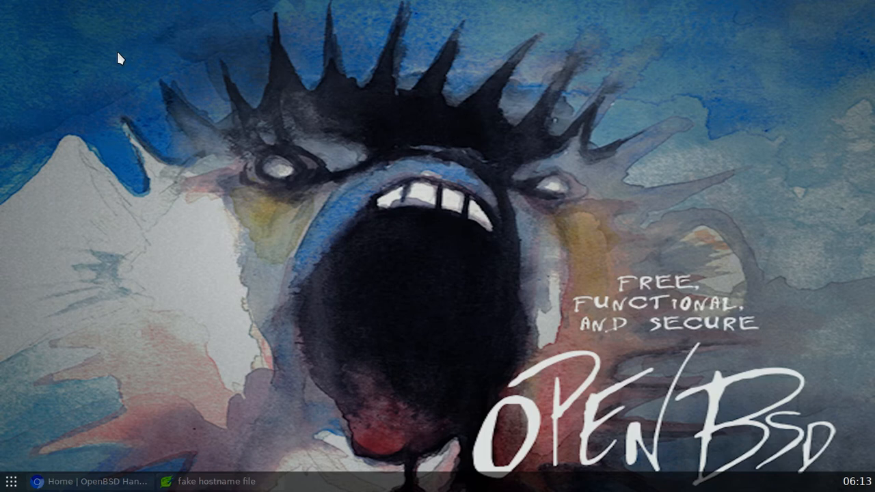
mouse_move(106, 410)
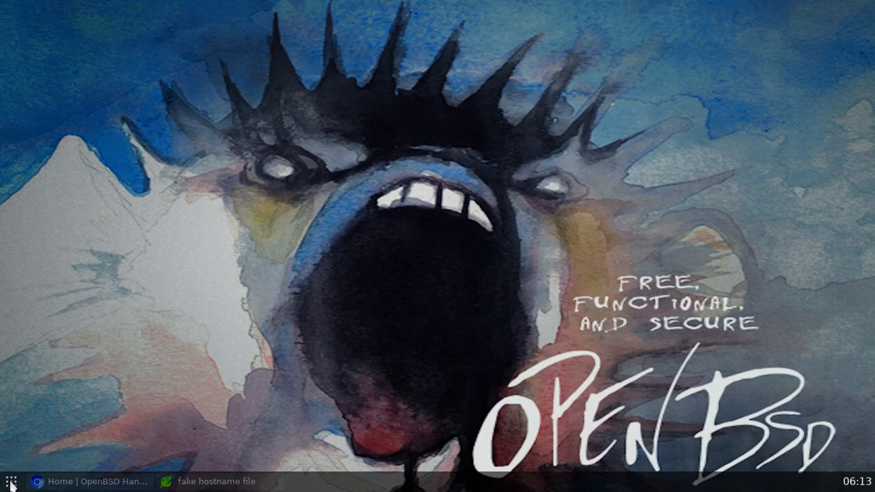
Search the application menu for a network manager.
click(10, 481)
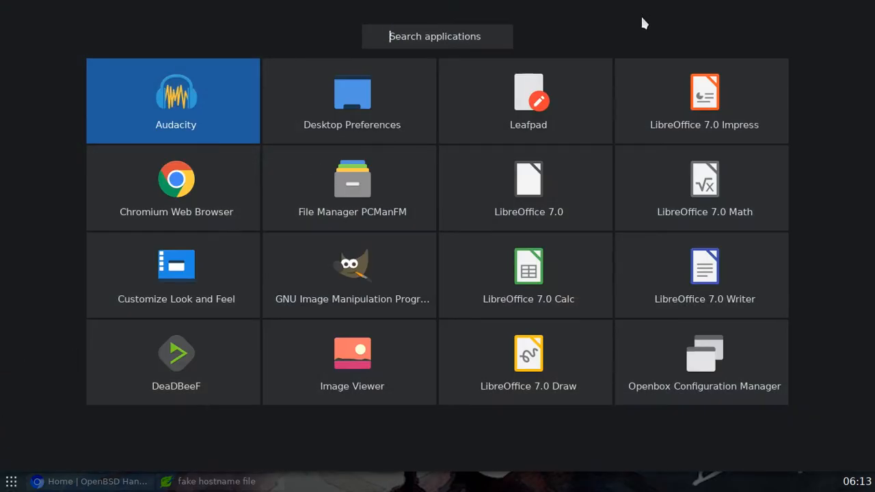
text(network)
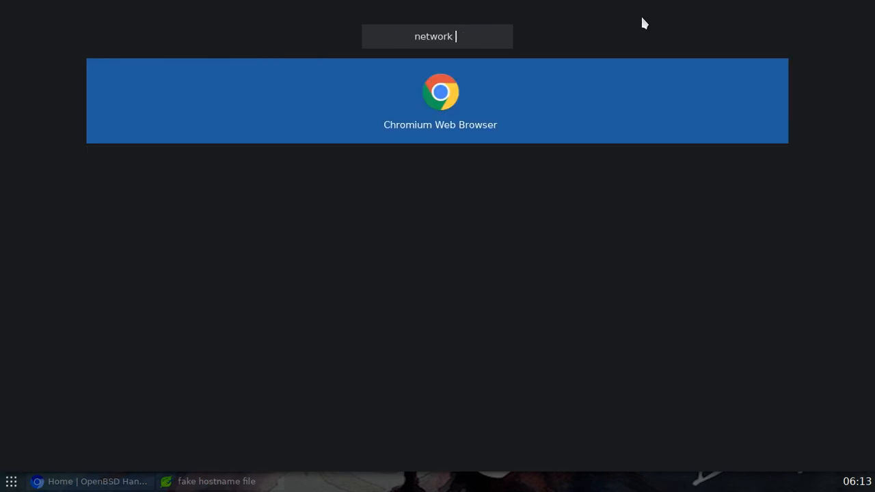
text(man)
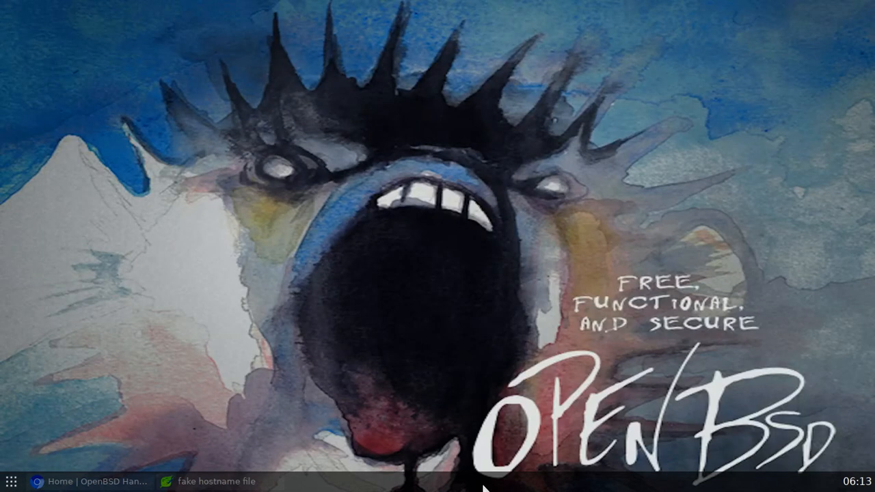
mouse_move(237, 106)
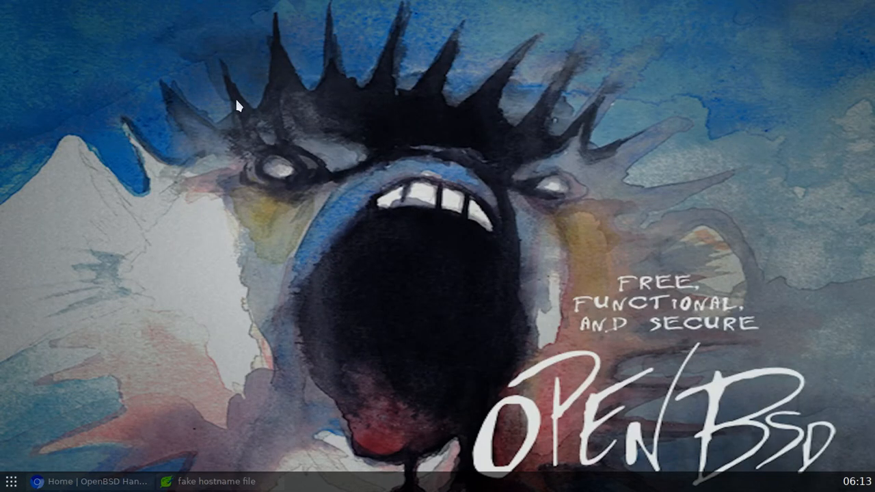
Open a terminal from the desktop menu and enter 'pkg_info -Q network-manager'.
right_click(238, 106)
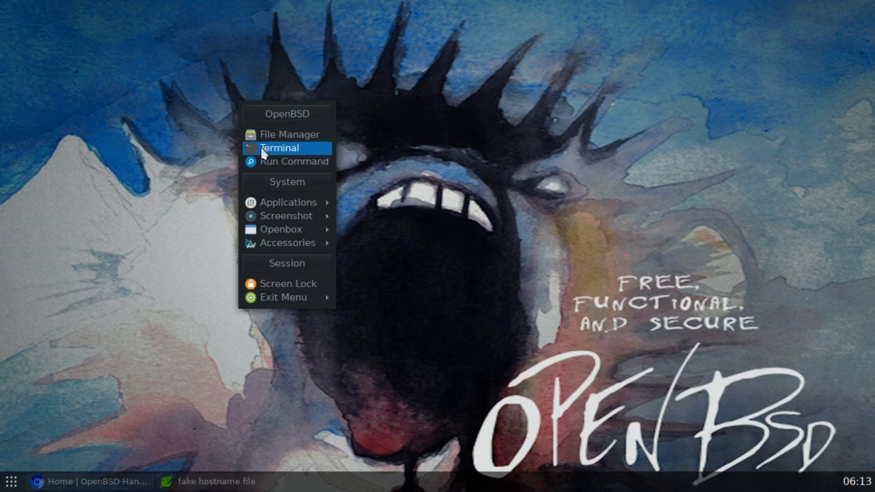
click(279, 148)
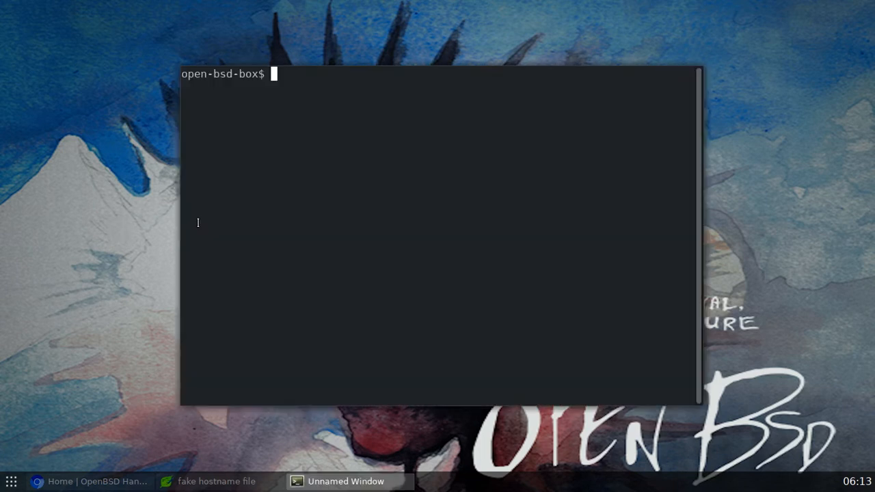
text(p)
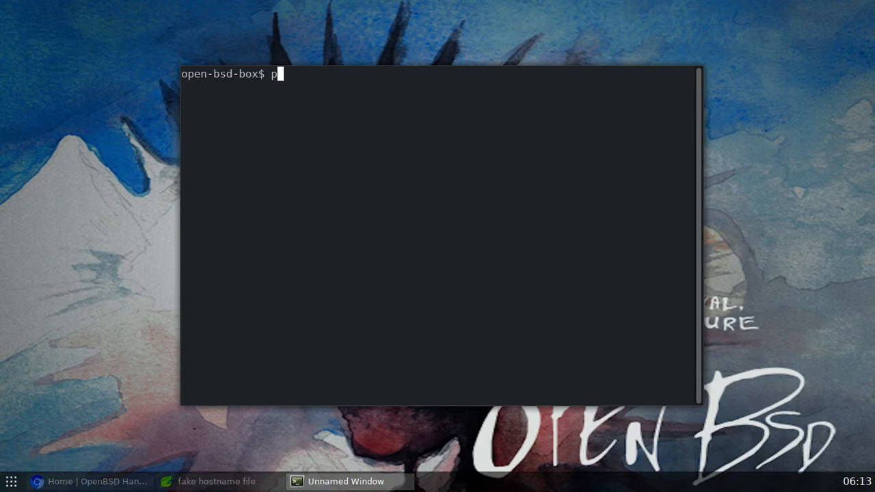
text(kg)
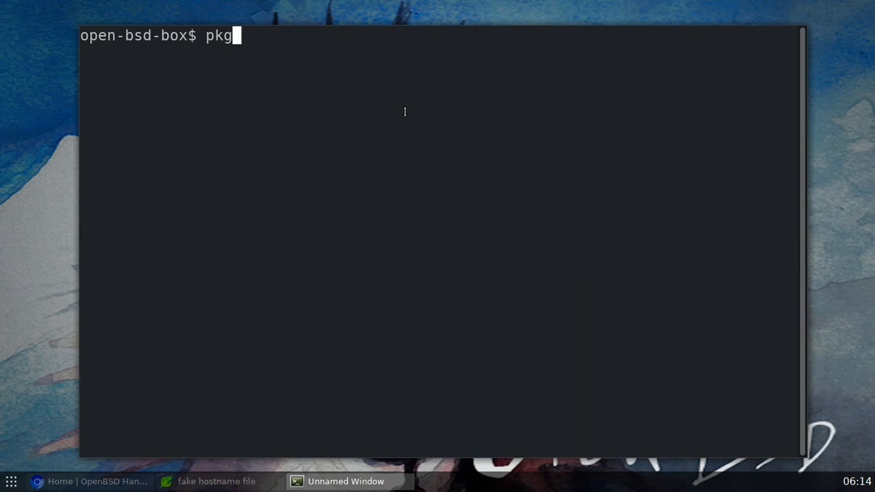
text(_)
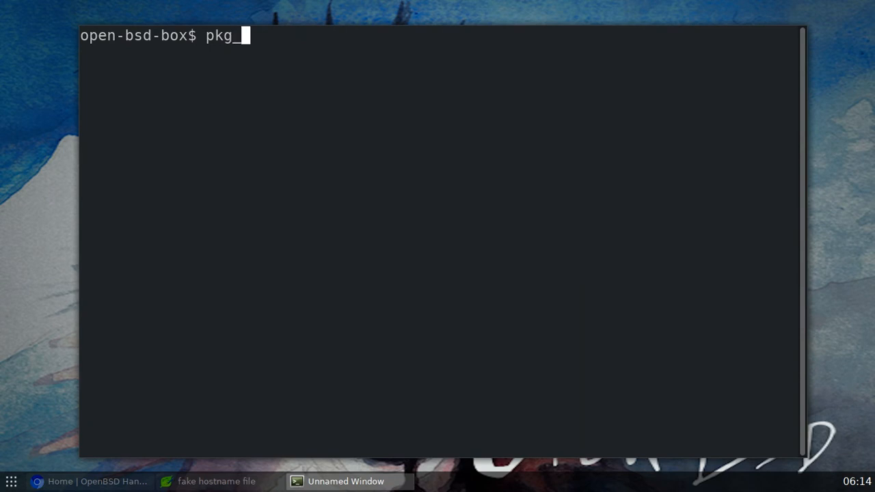
text(info)
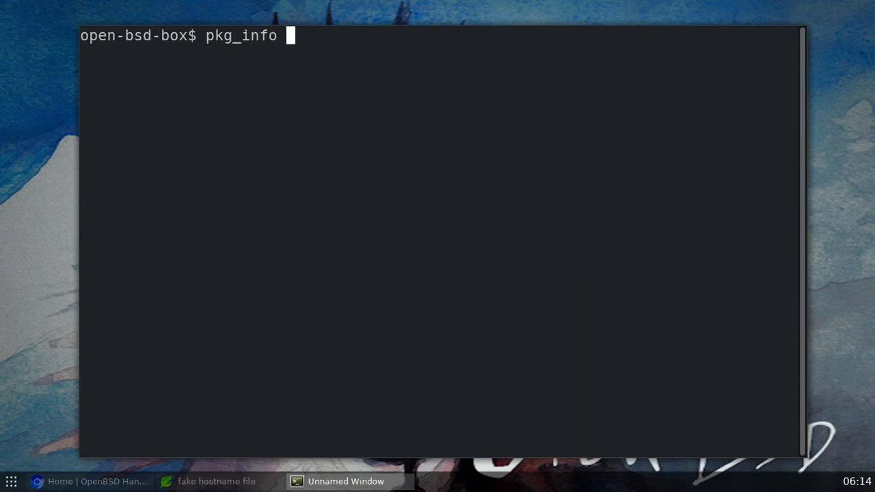
text(-Q)
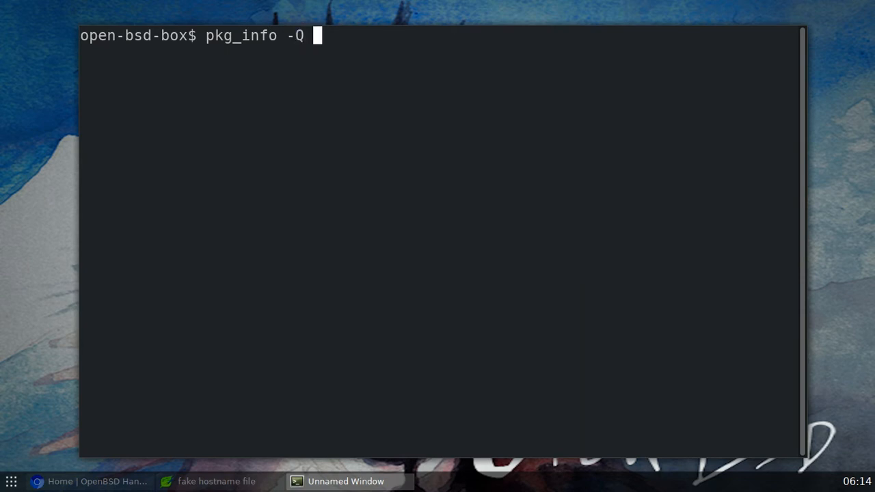
text(networ)
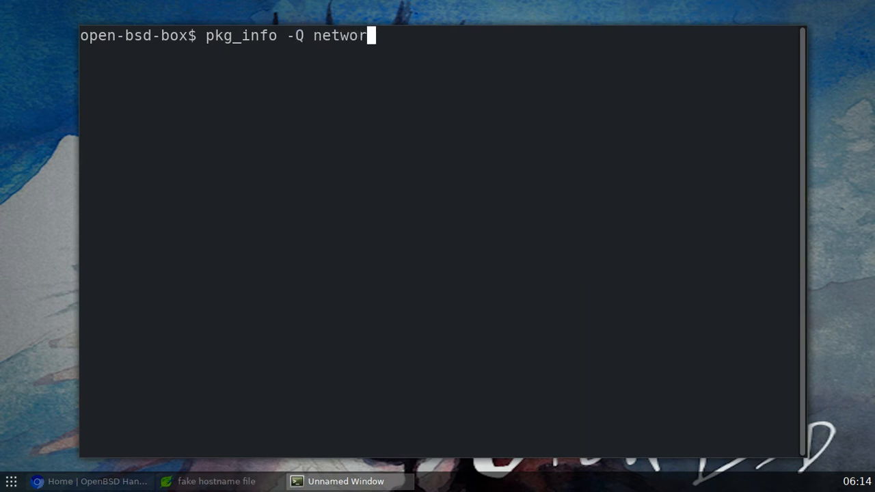
text(k-manager)
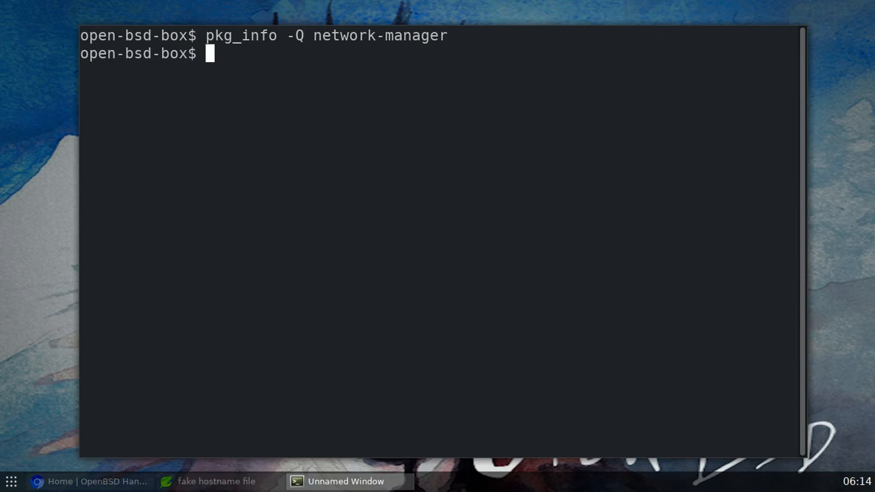
Query pkg_info for wicd and connman, then clear the terminal screen.
text(pkg_info -Q network-manage)
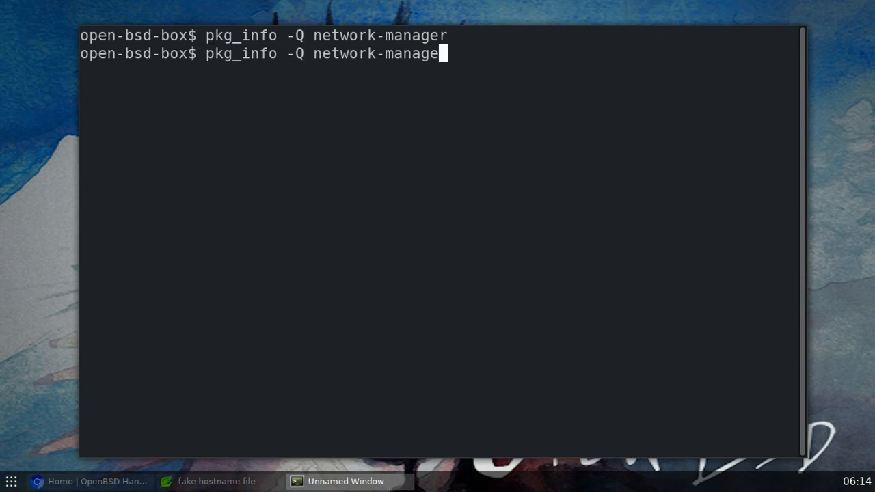
key(BackSpace)
text(icd)
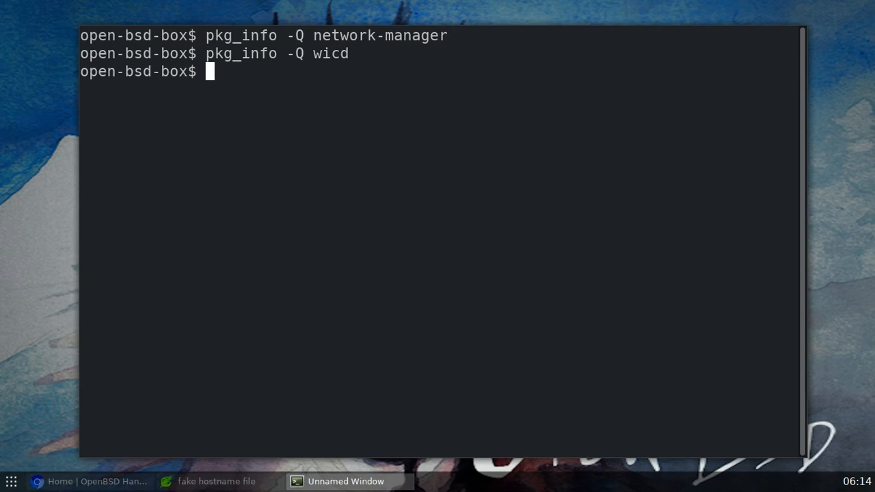
text(pkg_info -Q)
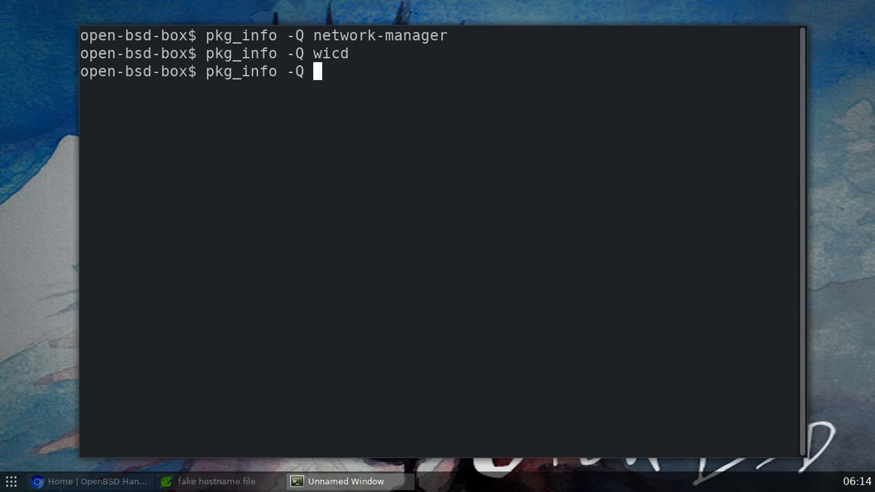
text(conn)
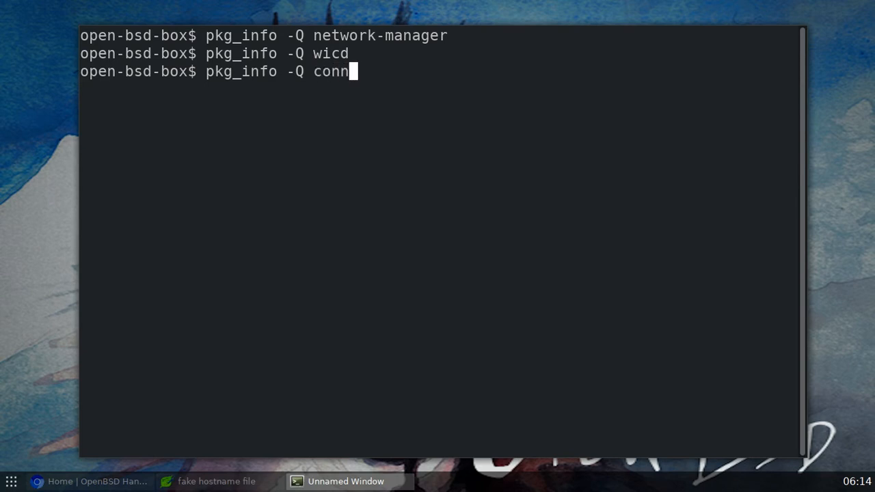
text(man)
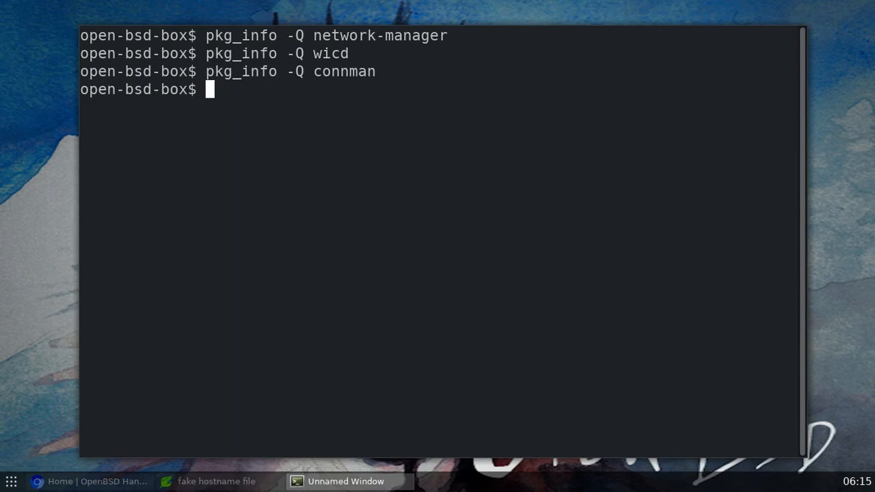
text(cl)
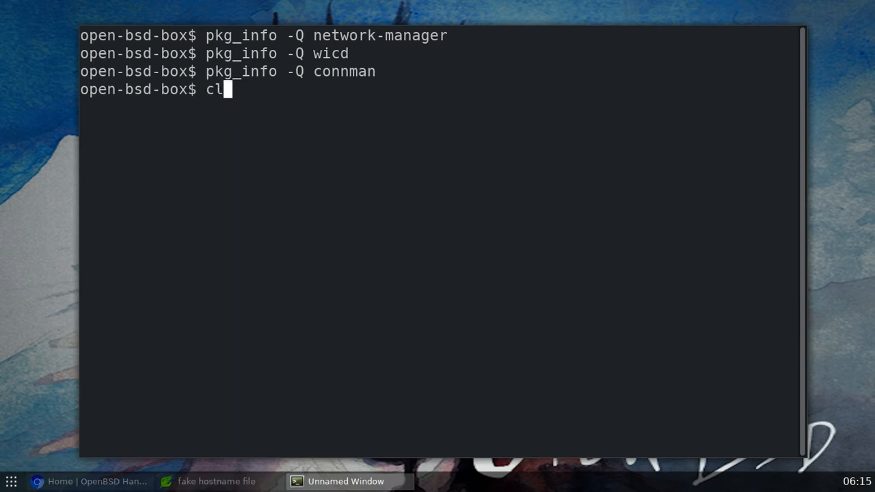
text(ear)
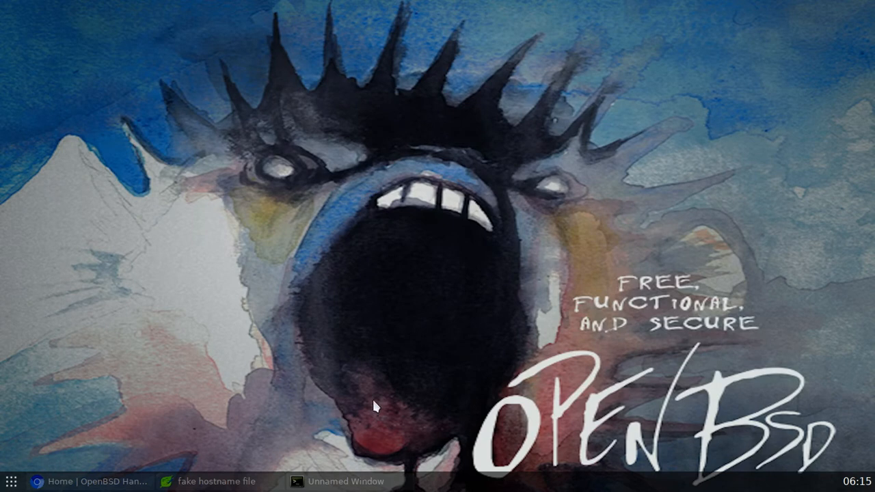
mouse_move(77, 486)
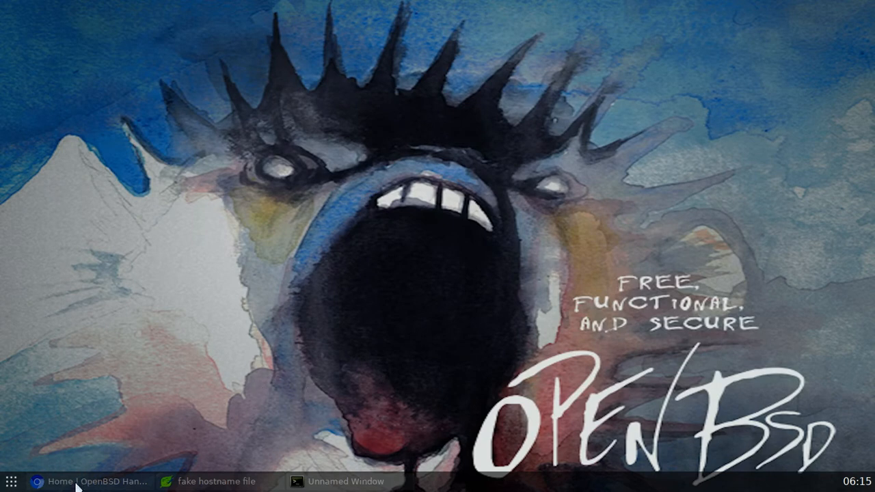
Restore the Chromium window showing the 'Home | OpenBSD Handbook' page from the taskbar.
click(96, 481)
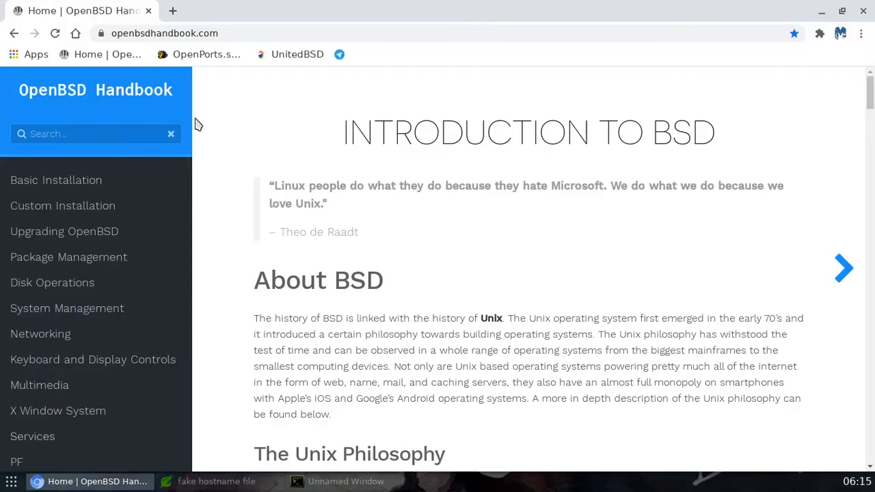
mouse_move(297, 113)
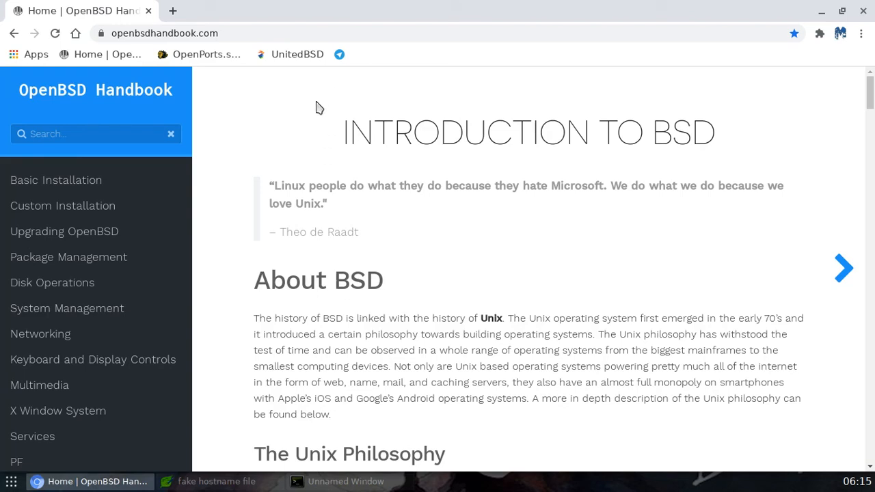
mouse_move(40, 333)
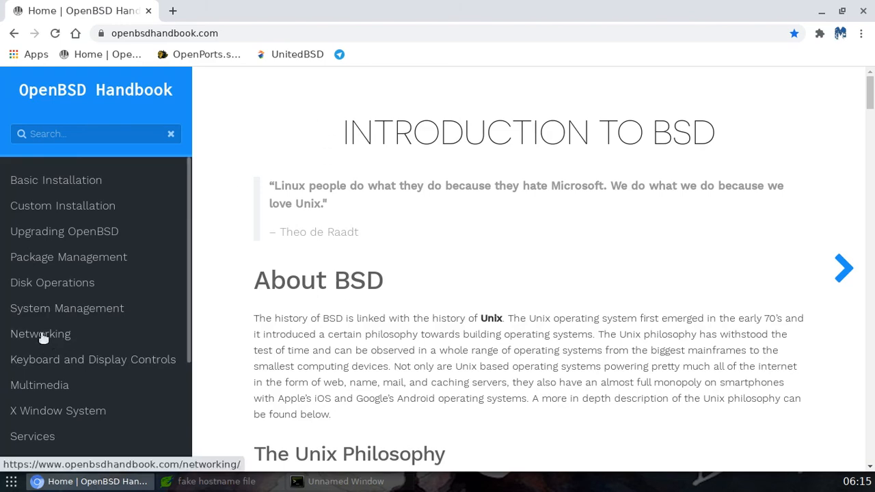
mouse_move(40, 333)
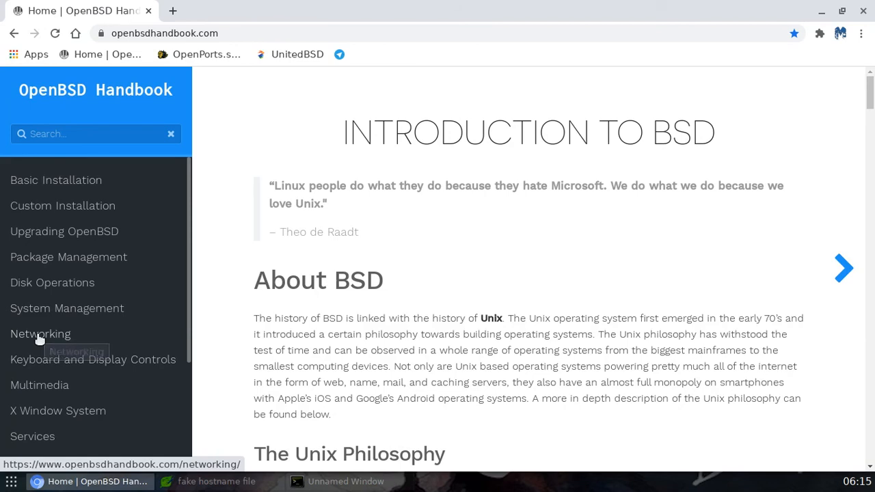
Open Networking > Wireless and select RTL8188EE in the rtwn row of supported chipsets.
click(40, 333)
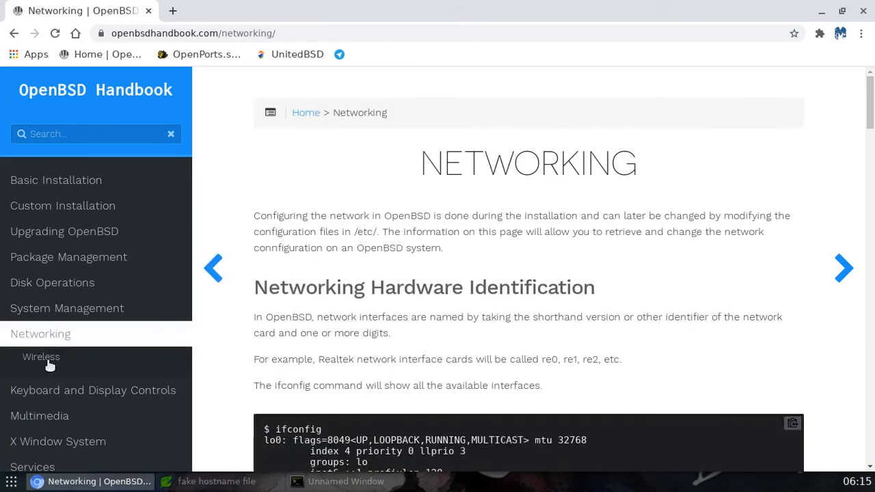
click(41, 356)
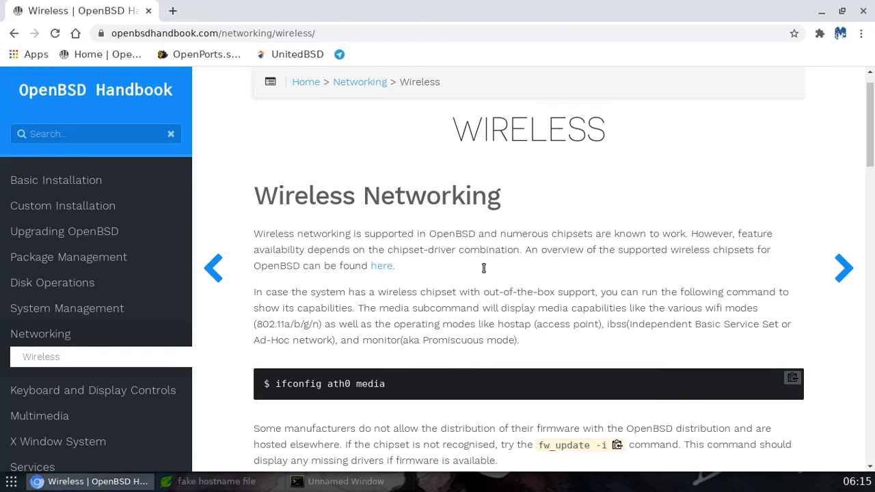
scroll(down, 3)
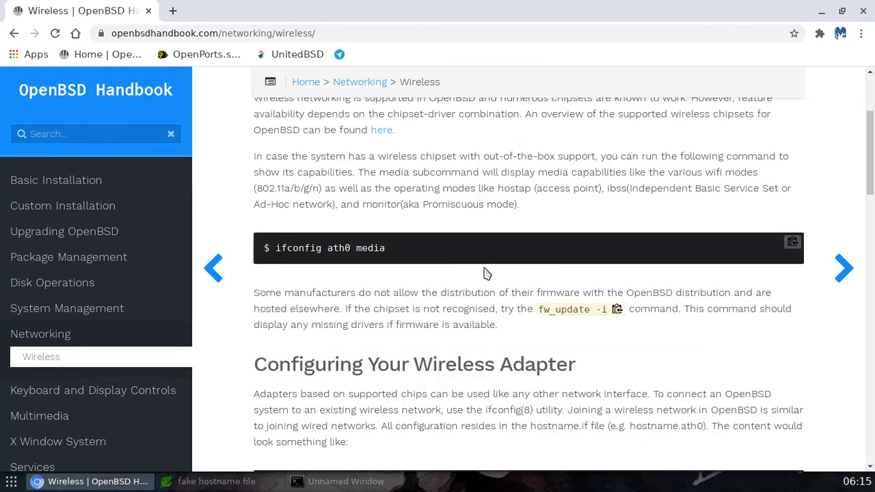
mouse_move(472, 282)
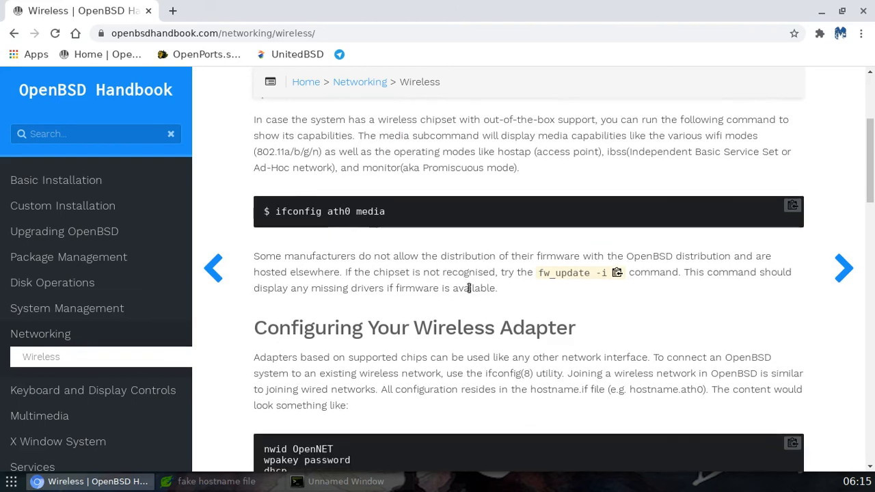
scroll(down, 3)
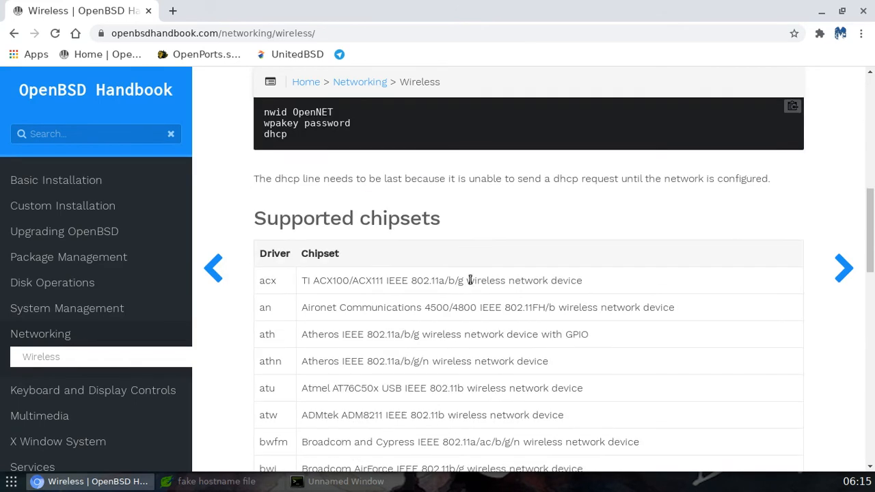
scroll(down, 3)
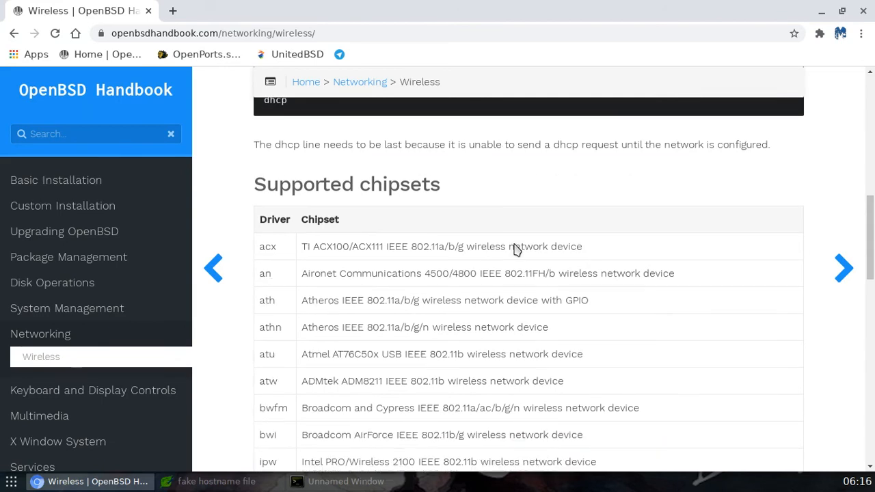
scroll(down, 3)
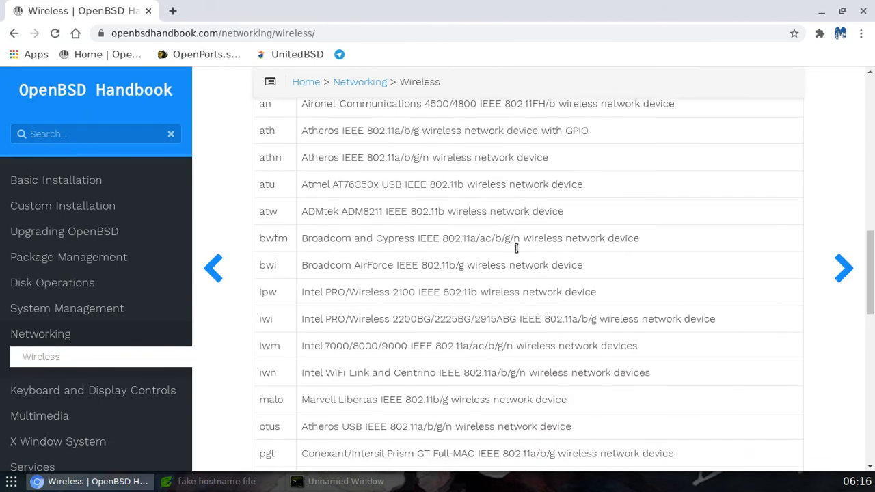
scroll(down, 3)
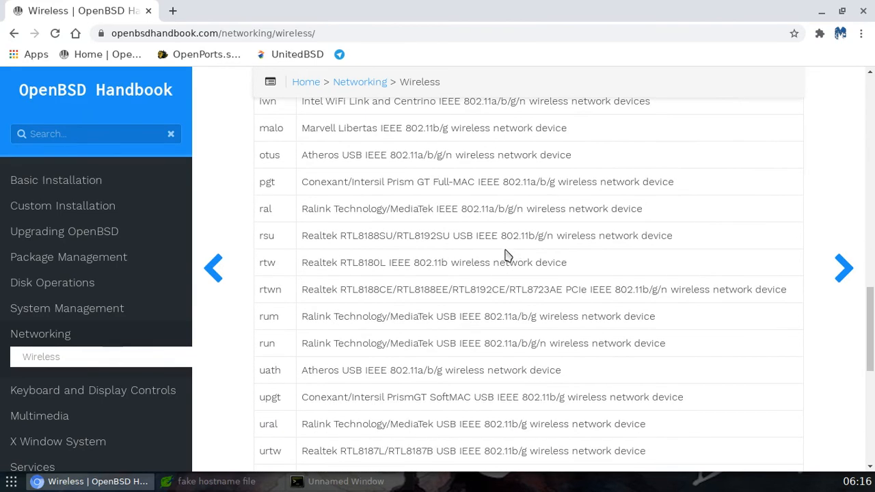
mouse_move(419, 310)
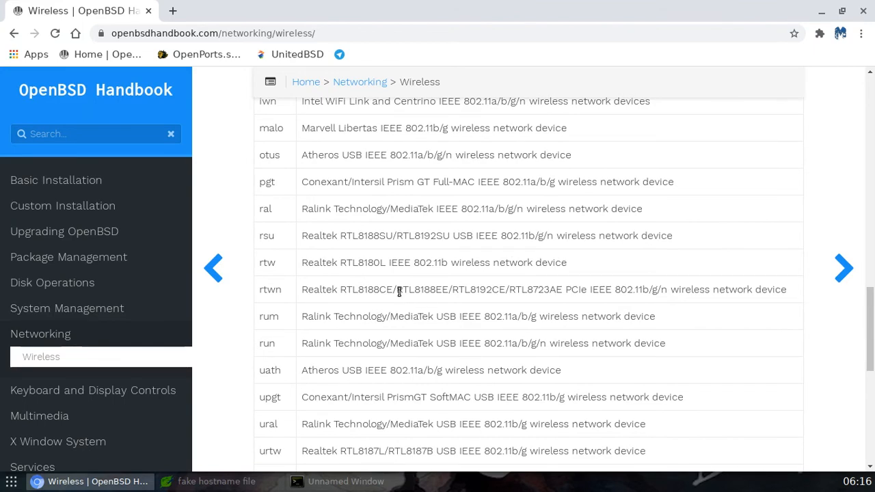
double_click(408, 289)
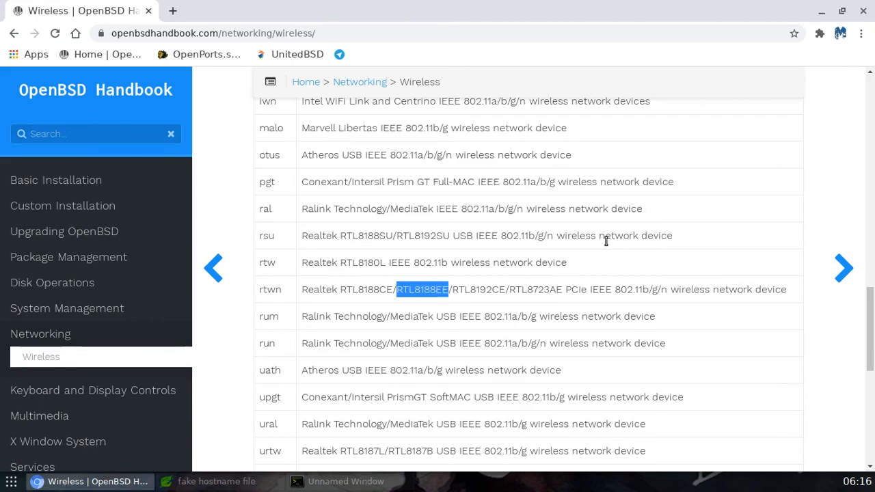
mouse_move(608, 229)
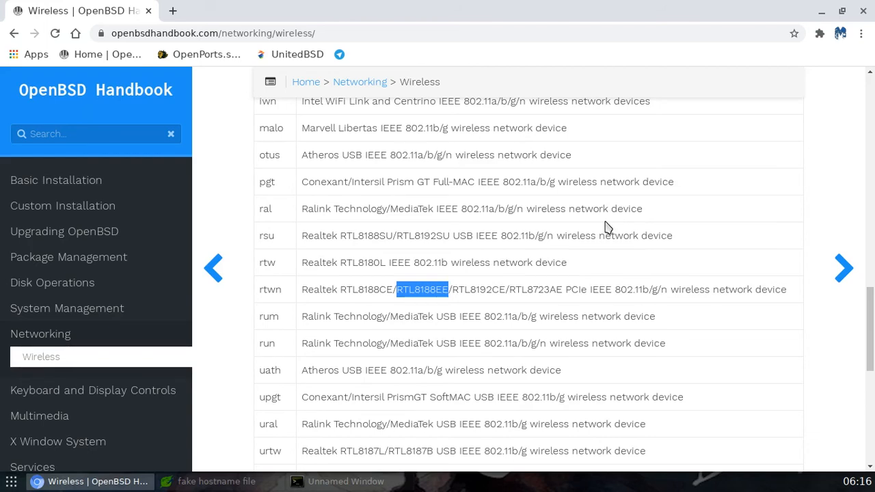
mouse_move(614, 167)
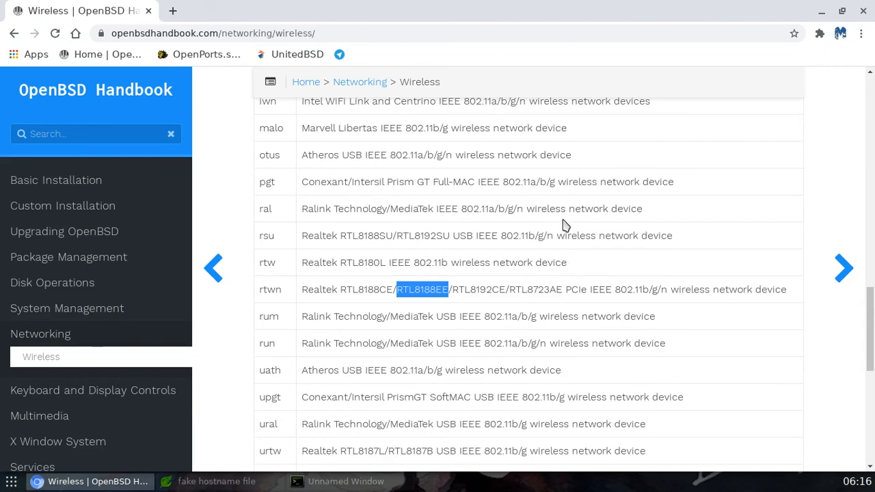
mouse_move(569, 227)
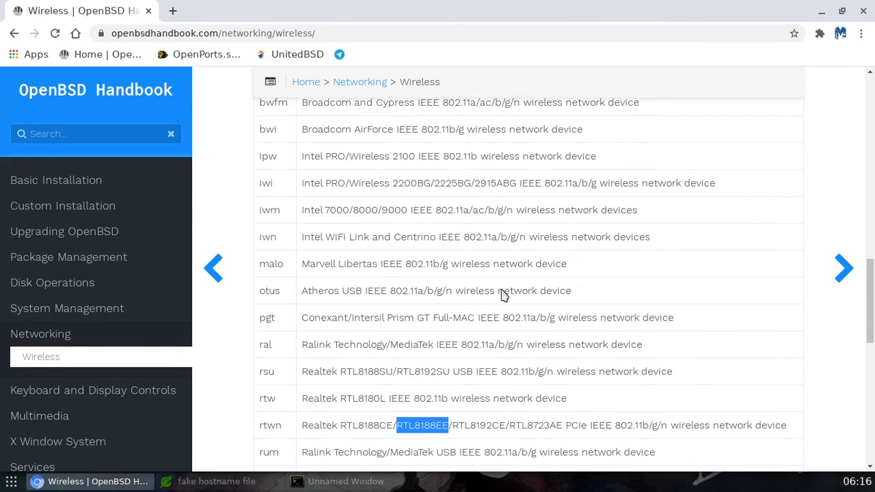
scroll(down, 3)
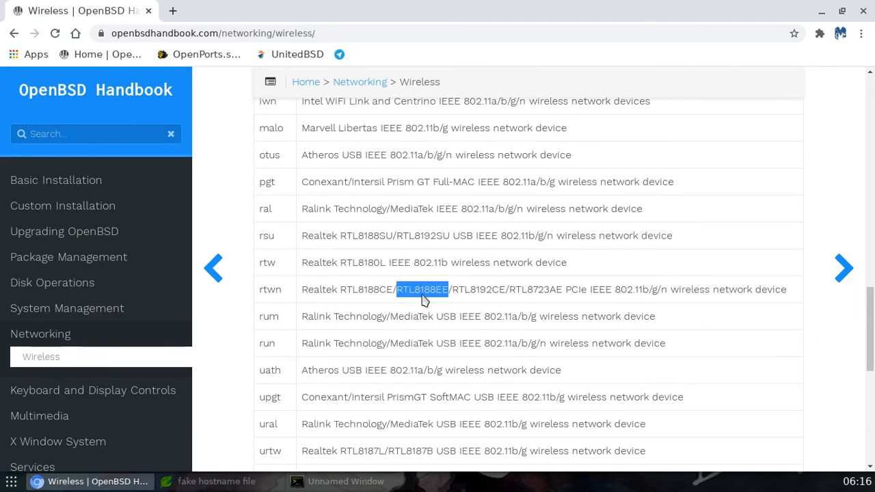
mouse_move(423, 340)
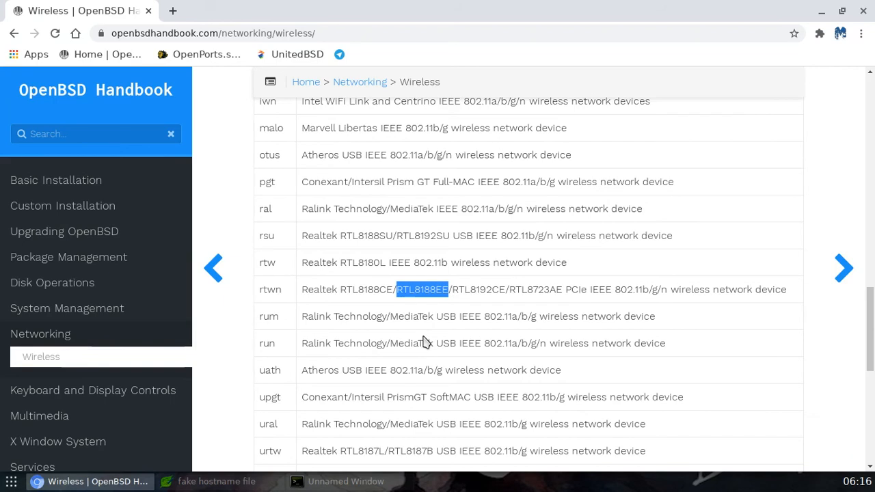
mouse_move(494, 340)
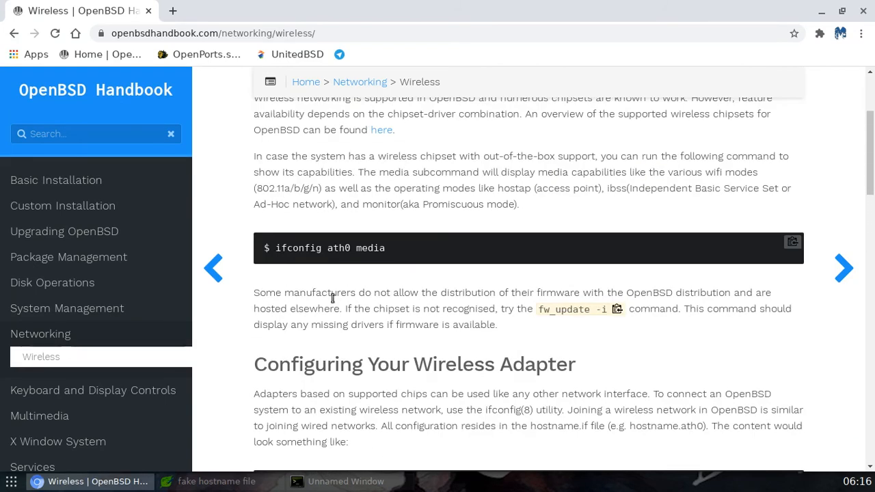
mouse_move(390, 253)
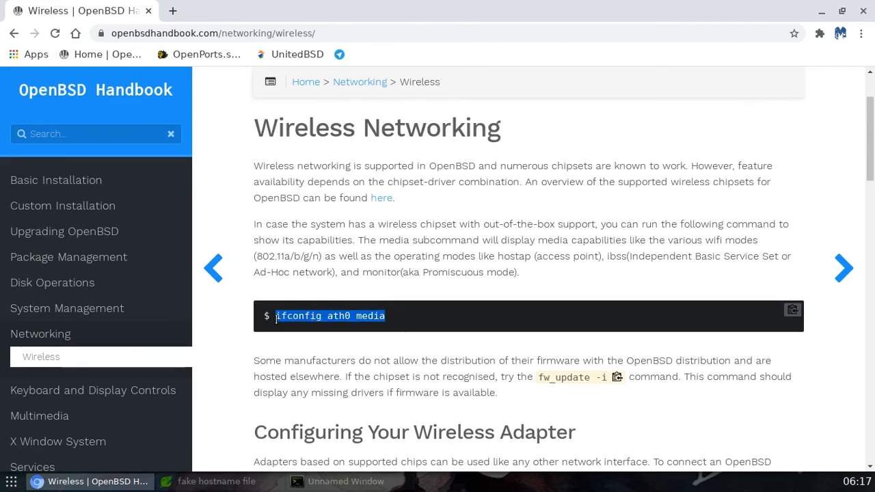
Copy the 'ifconfig ath0 media' command from the Wireless page code block.
right_click(330, 316)
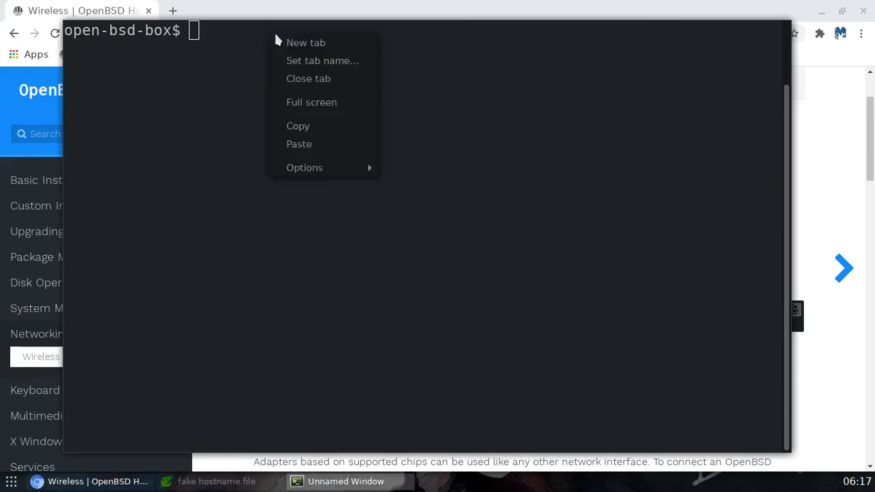
Paste the command into the terminal and change ath0 to rtwn0.
click(299, 143)
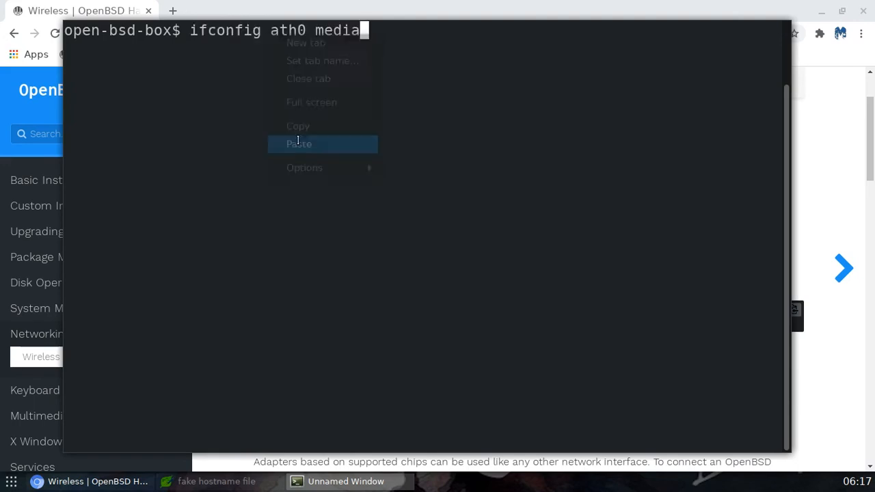
click(299, 143)
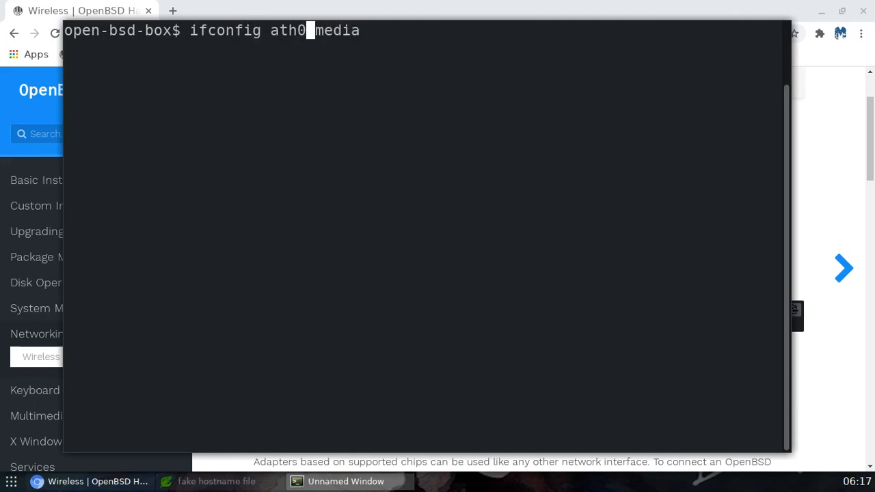
key(BackSpace)
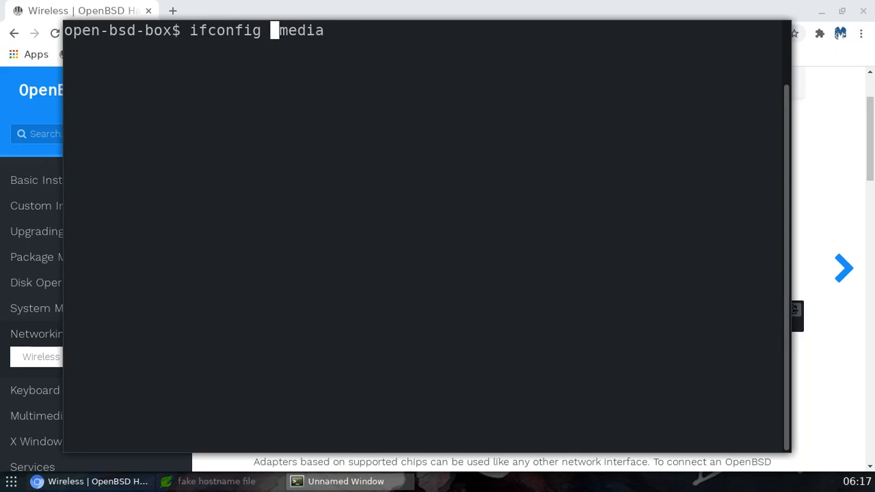
text(rtwn)
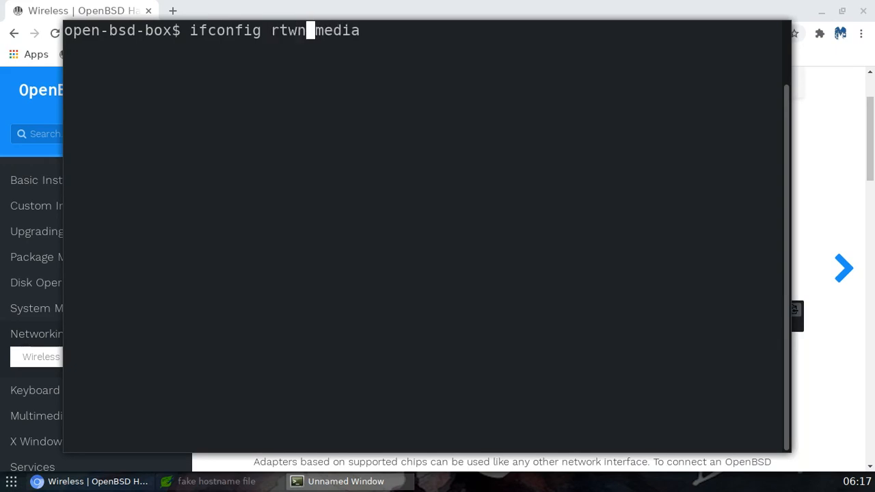
text(0)
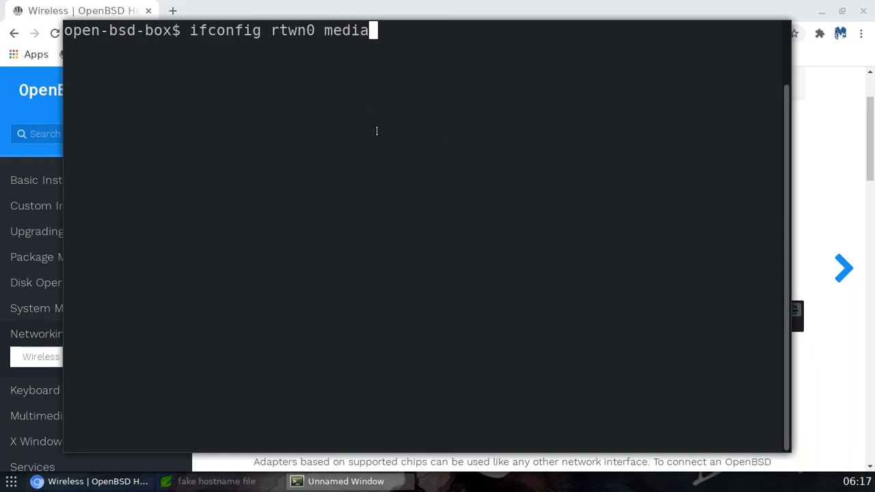
mouse_move(386, 145)
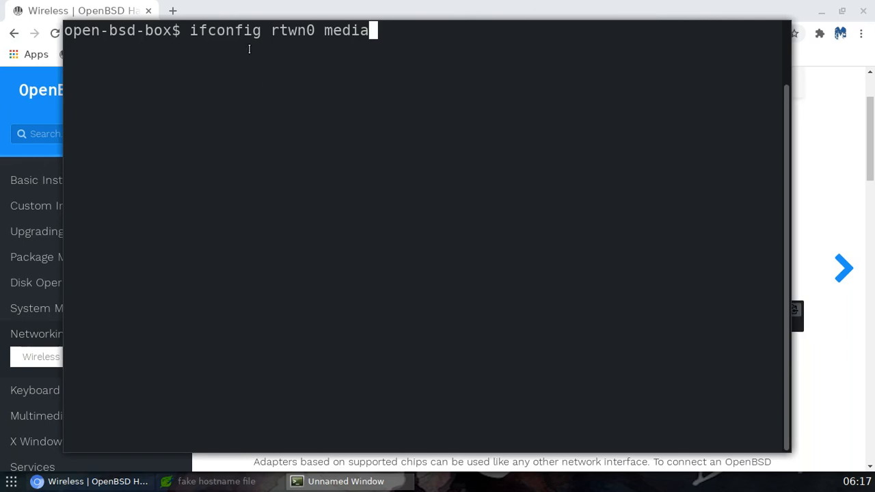
mouse_move(303, 51)
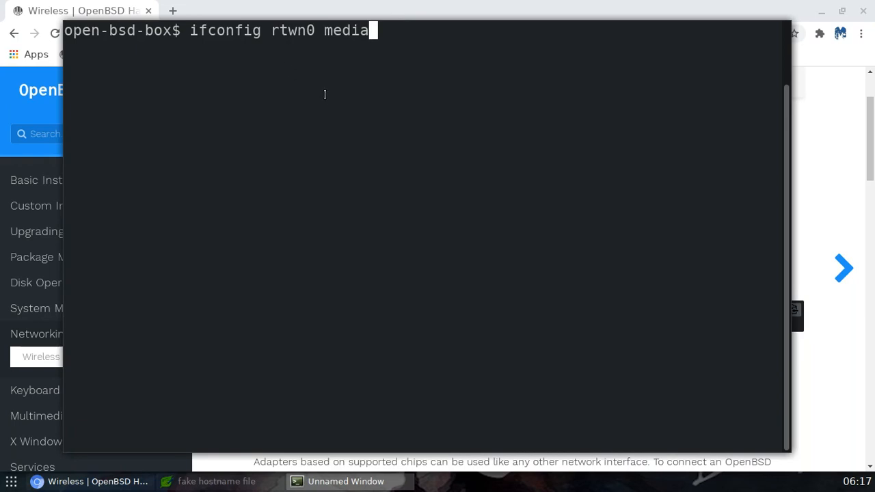
mouse_move(367, 217)
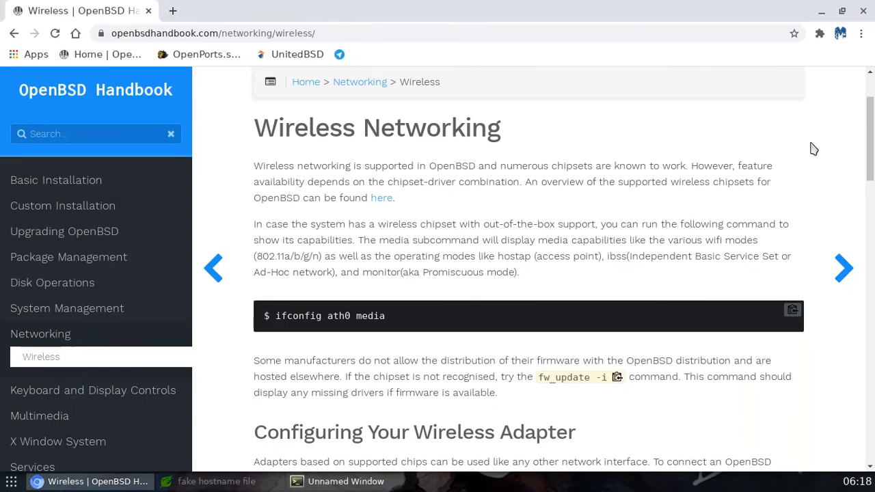
scroll(down, 3)
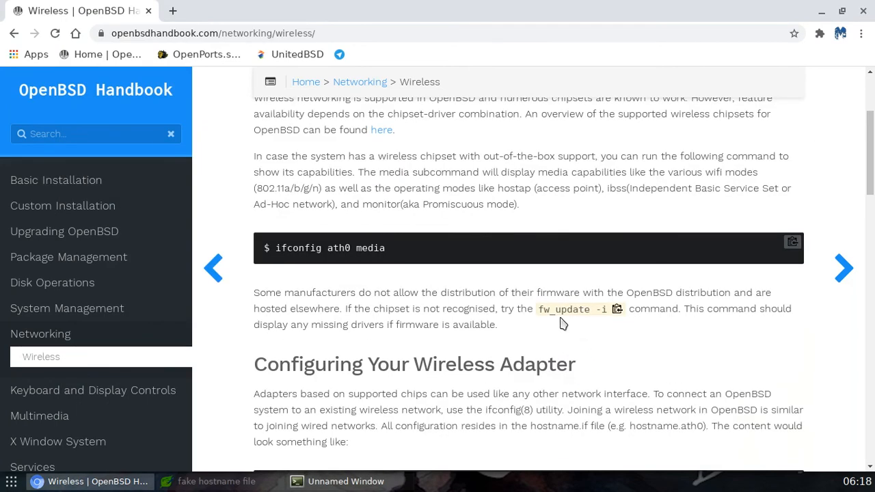
double_click(543, 308)
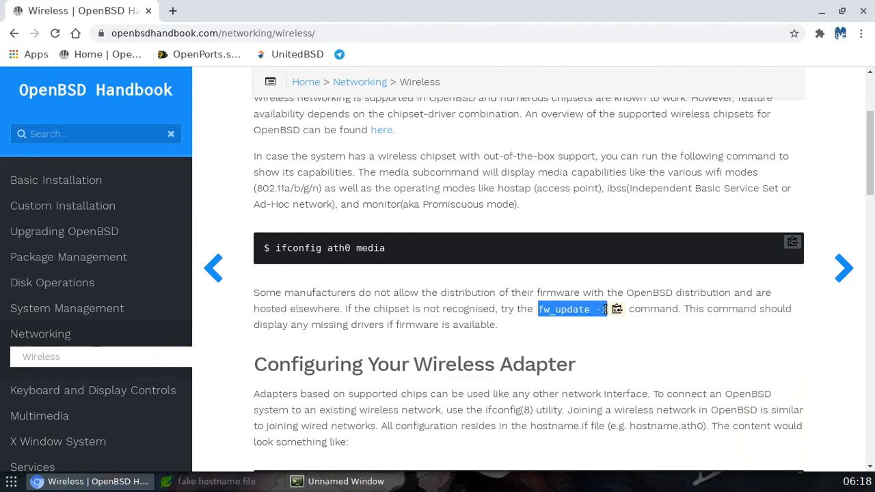
mouse_move(603, 350)
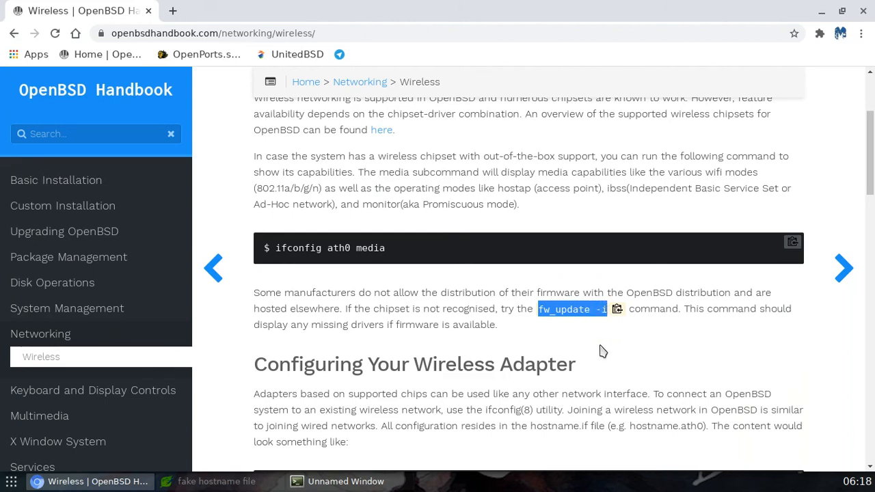
mouse_move(499, 364)
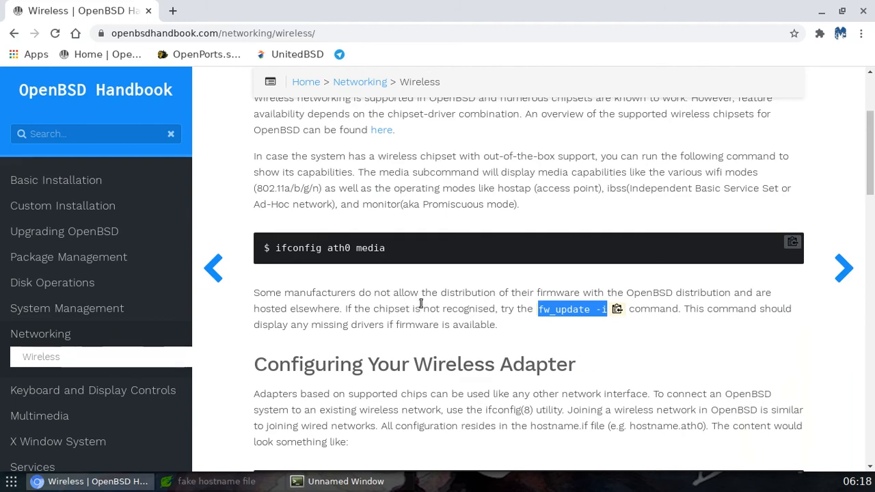
mouse_move(387, 270)
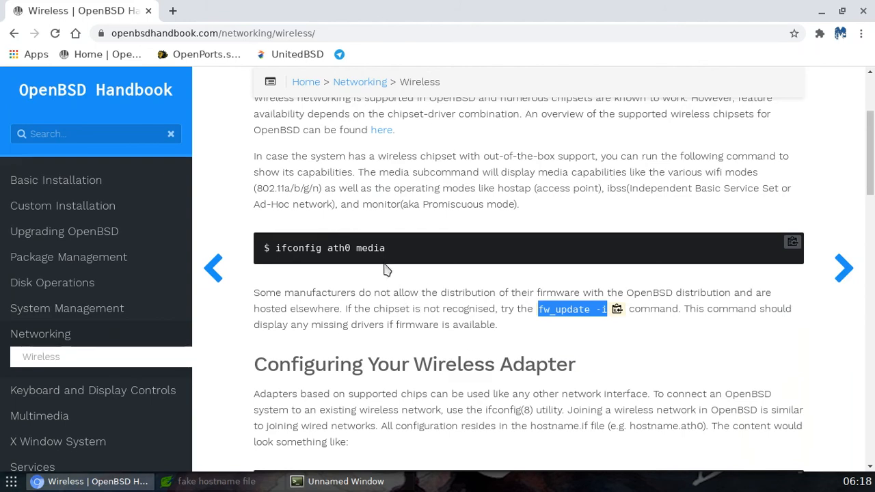
mouse_move(372, 286)
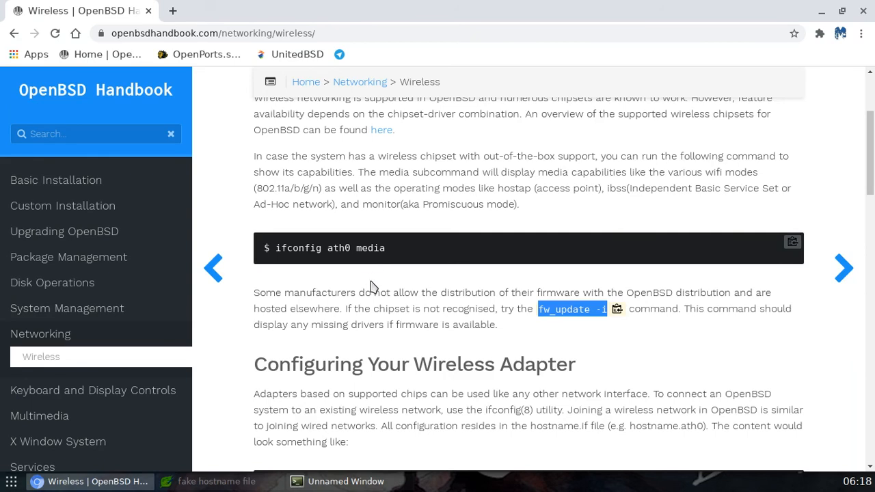
mouse_move(364, 306)
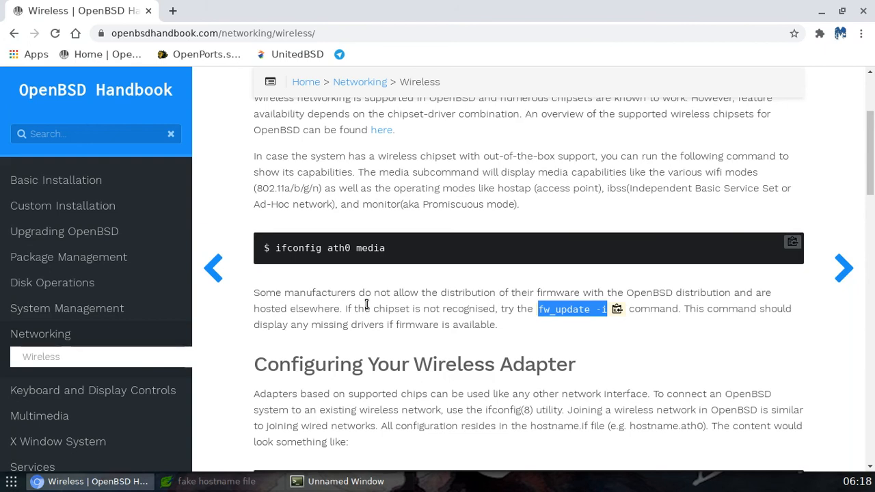
mouse_move(173, 219)
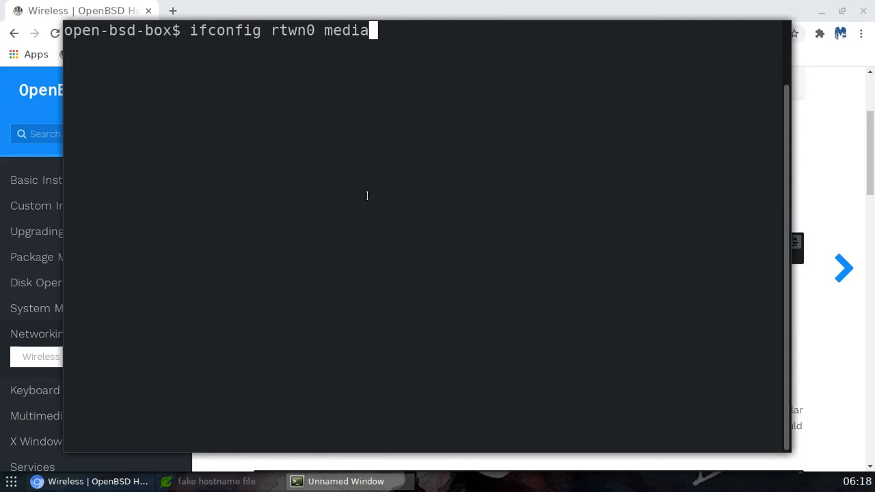
Erase 'media' so the prompt reads 'ifconfig rtwn0'.
key(BackSpace)
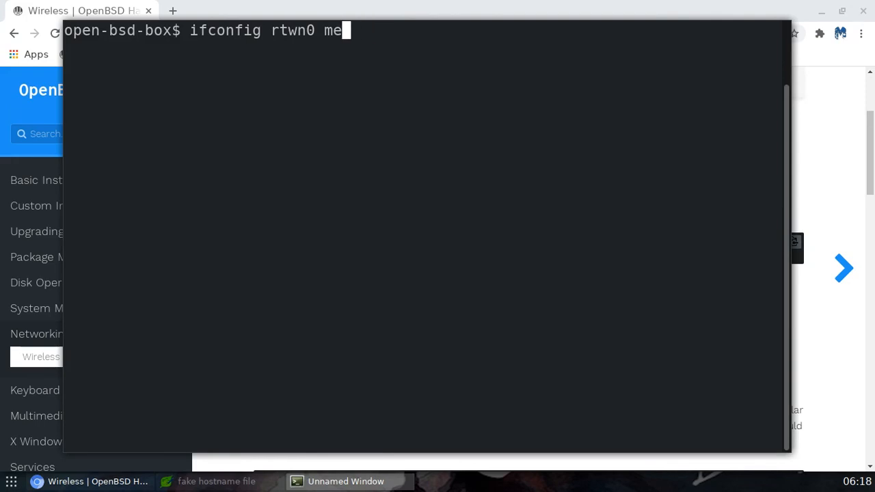
key(backspace)
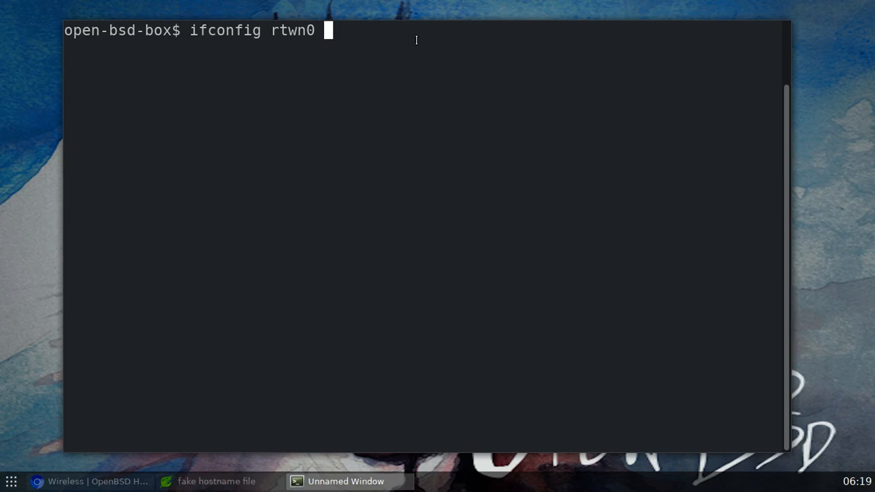
Append nwid "ATT606" and a wpakey to ifconfig rtwn0, then start erasing the line.
text(n)
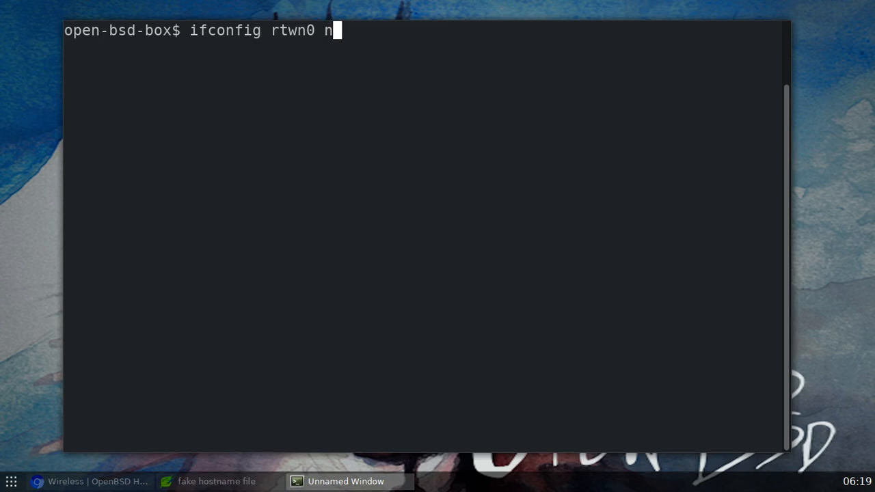
text(wid)
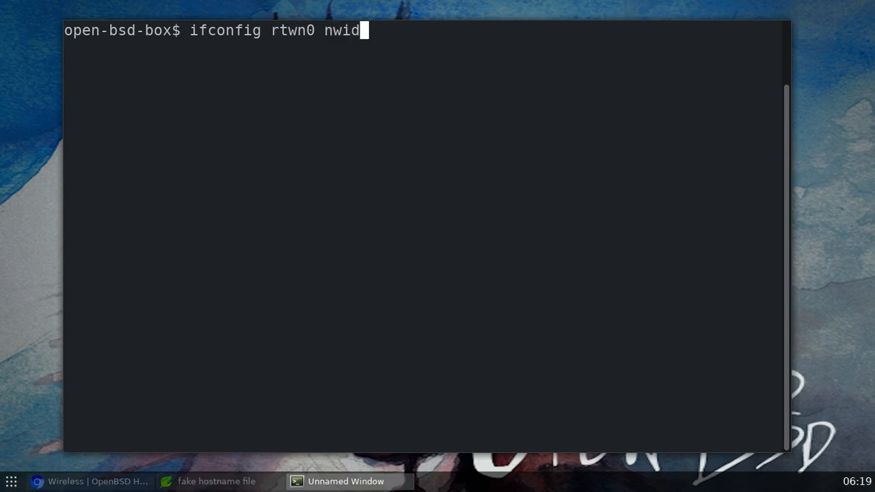
text(")
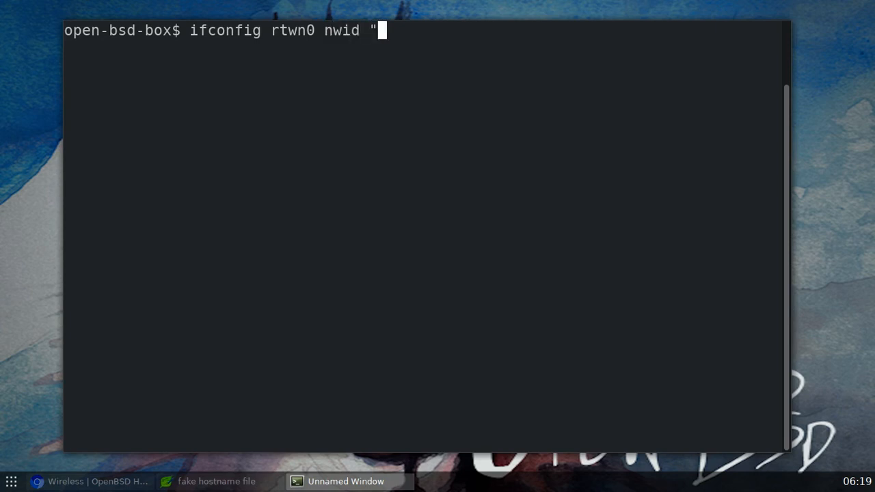
text(ATT)
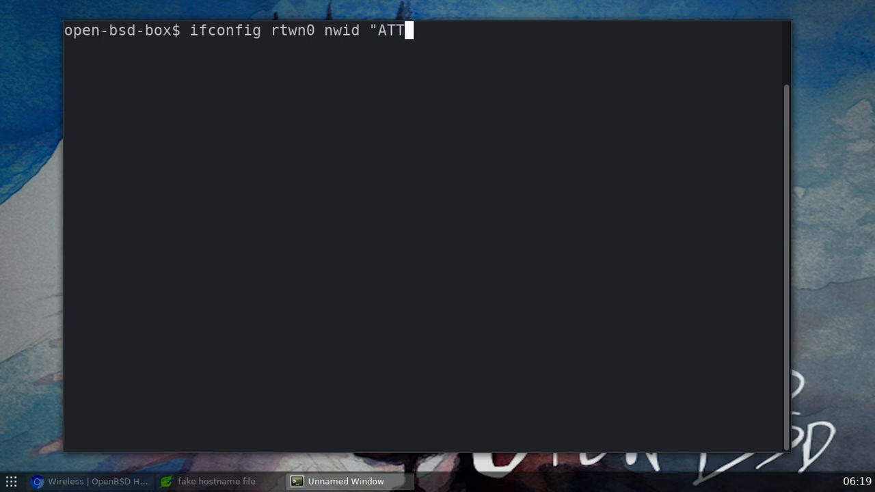
text(60)
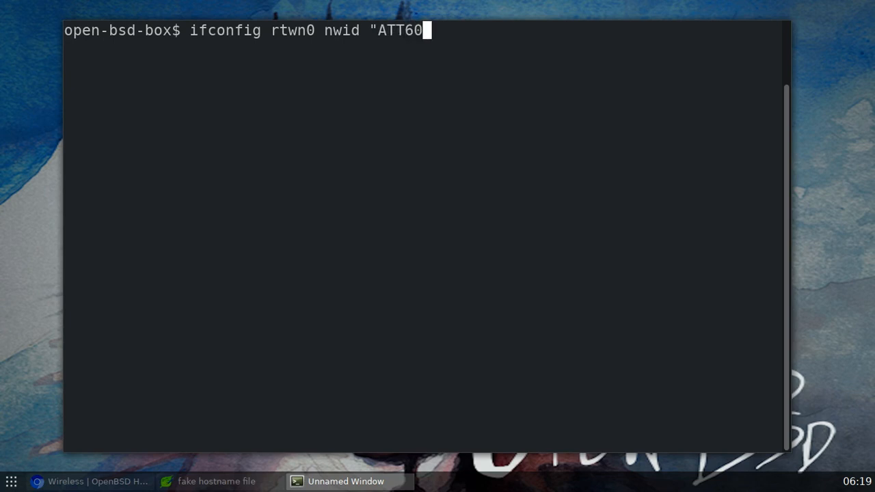
text(6" wpa)
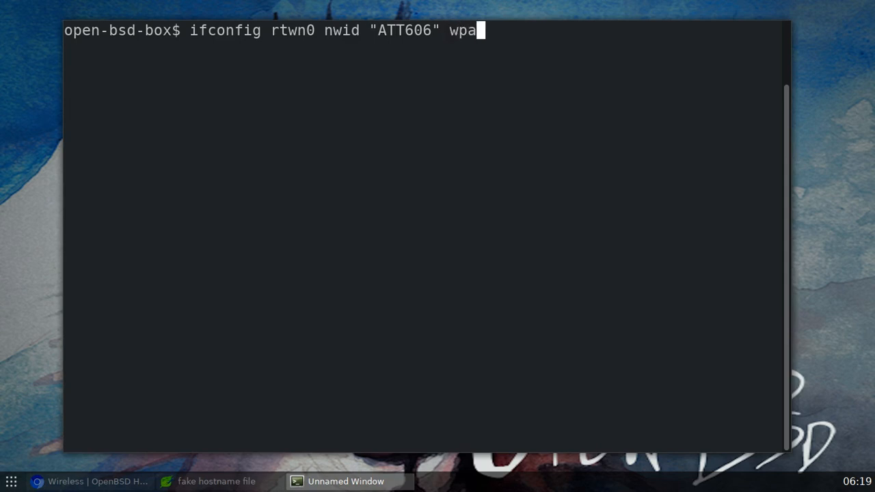
text(key)
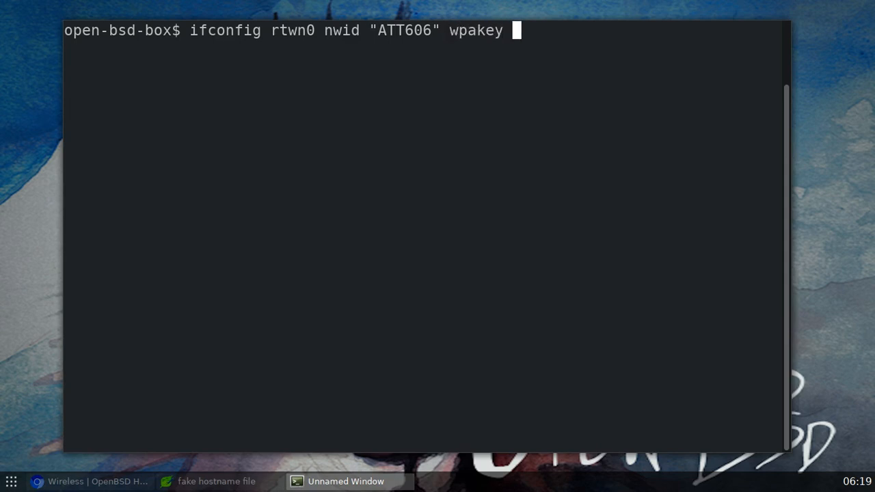
text(")
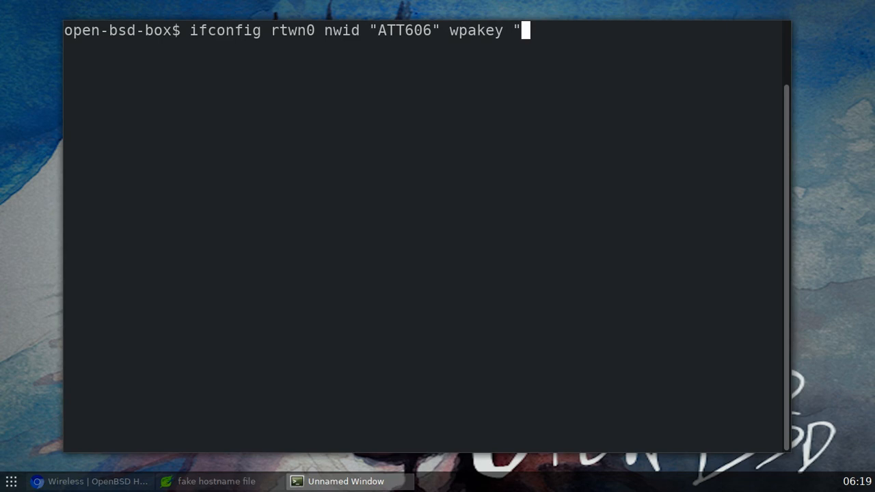
text(dkjdifudkdfh)
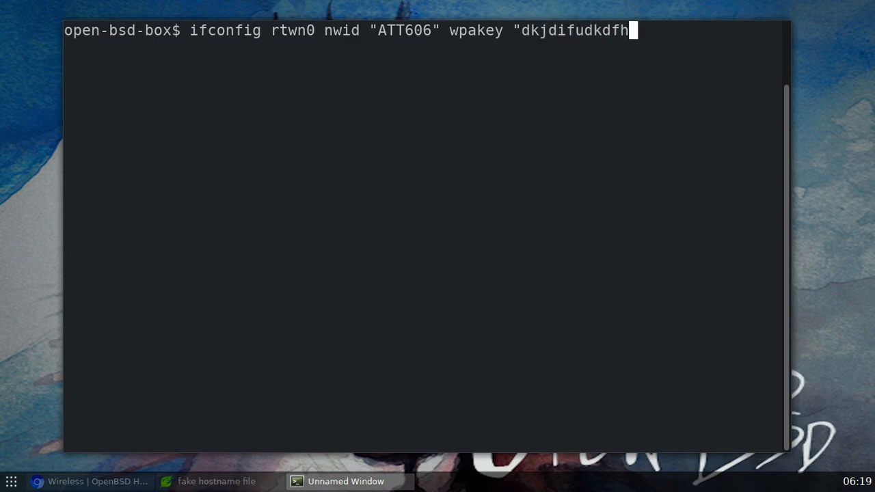
text(hdk)
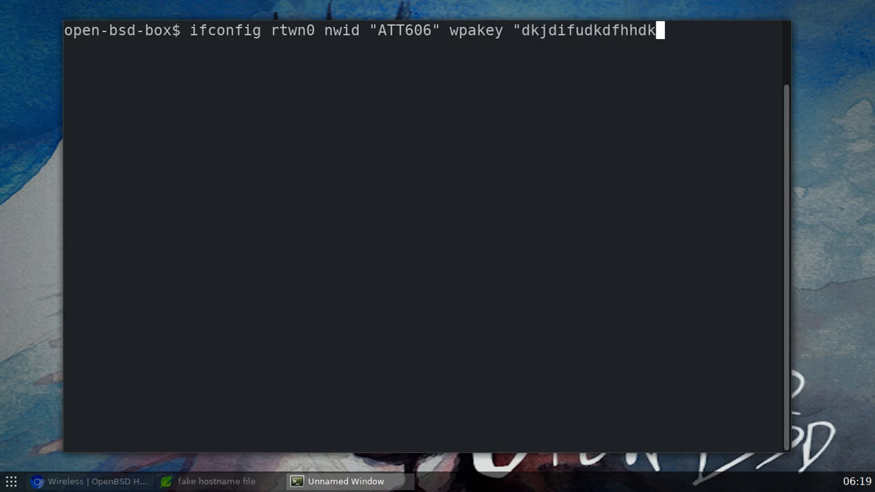
text(")
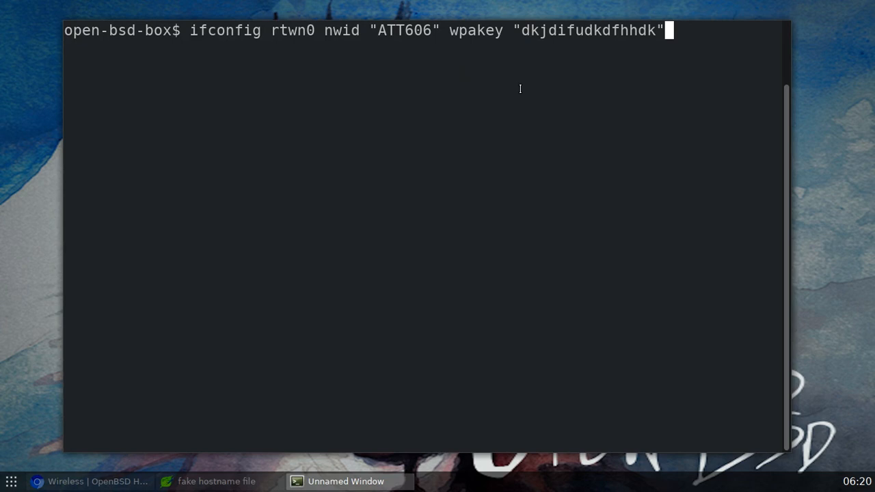
key(Backspace)
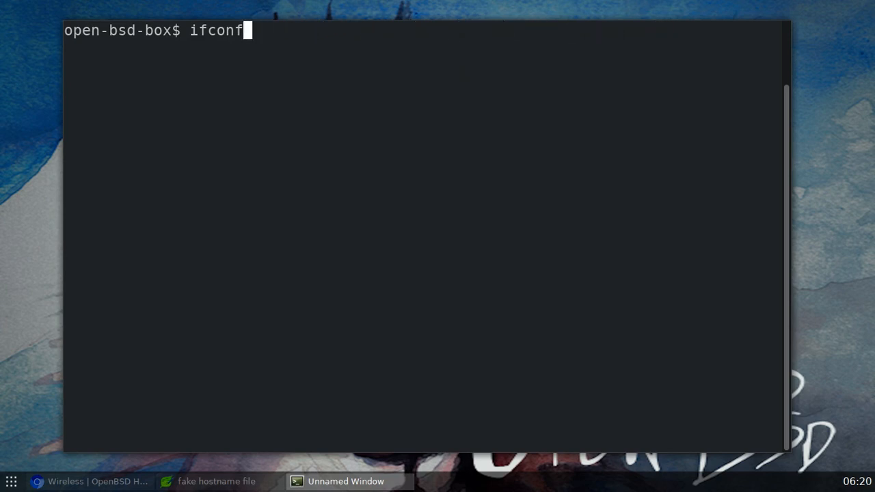
Clear the line, type 'dhclient rtwn0', then erase it to an empty prompt.
key(ctrl+u)
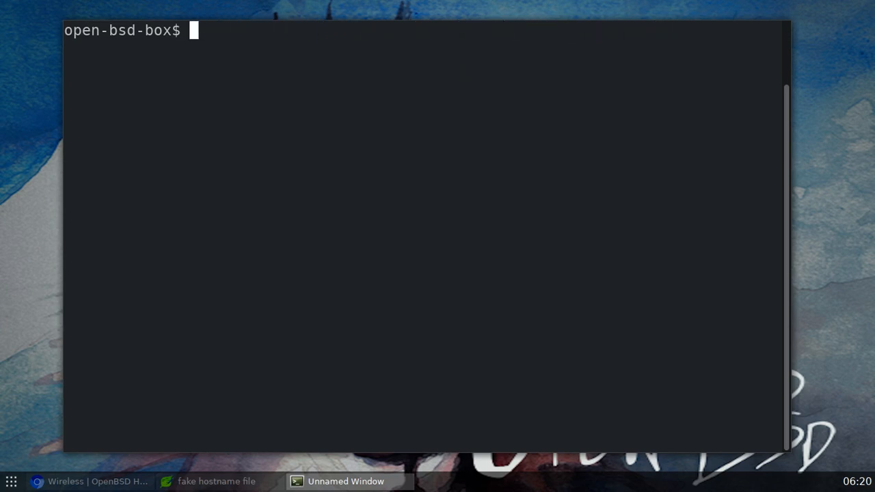
text(dhclient)
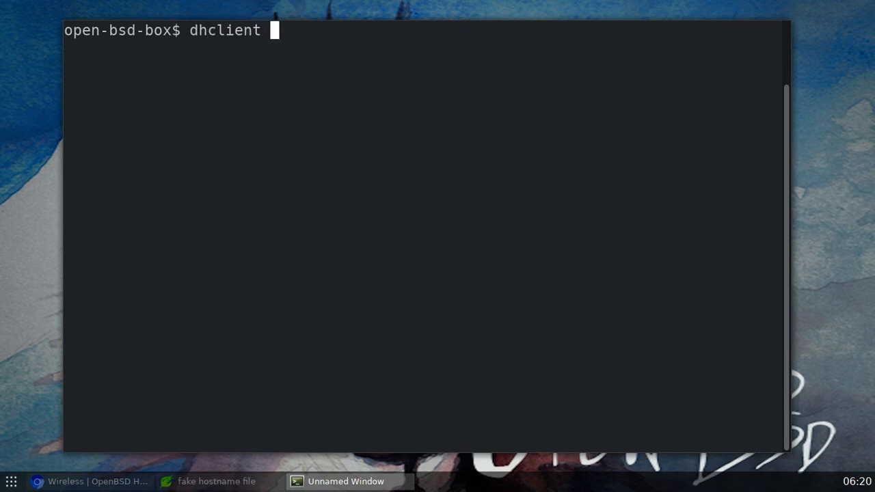
text(rtw)
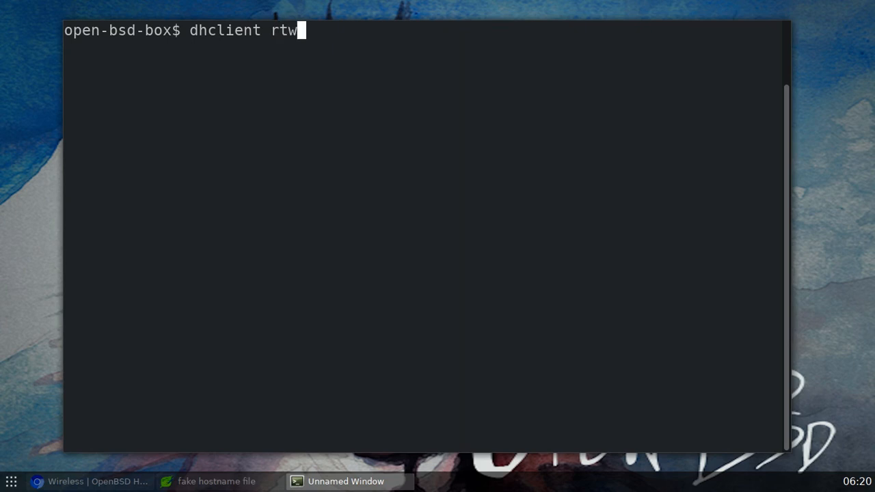
text(n0)
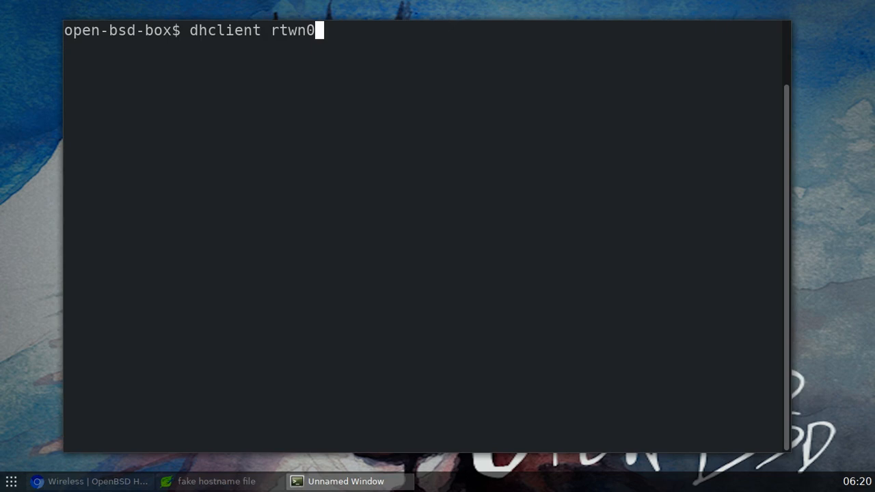
key(BackSpace)
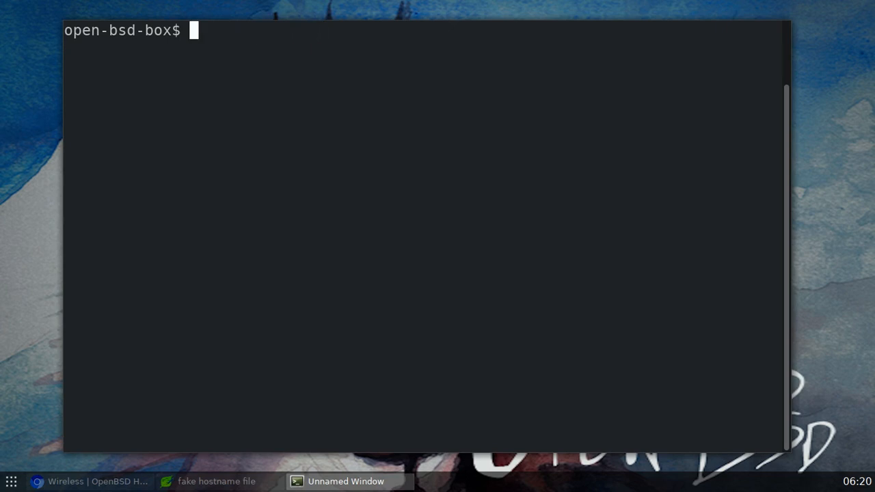
mouse_move(17, 136)
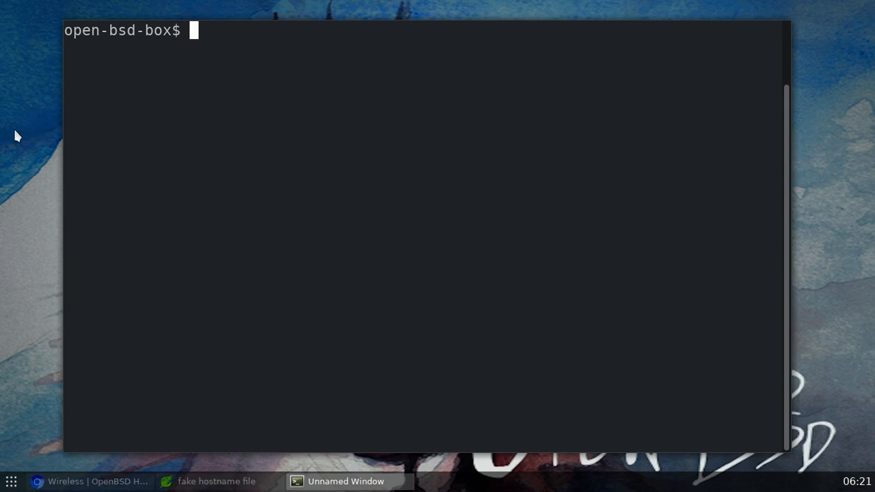
mouse_move(9, 191)
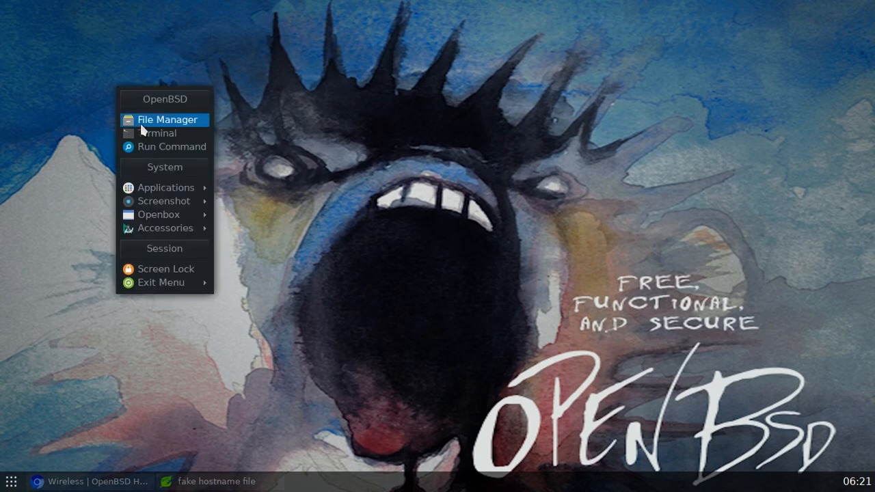
mouse_move(156, 129)
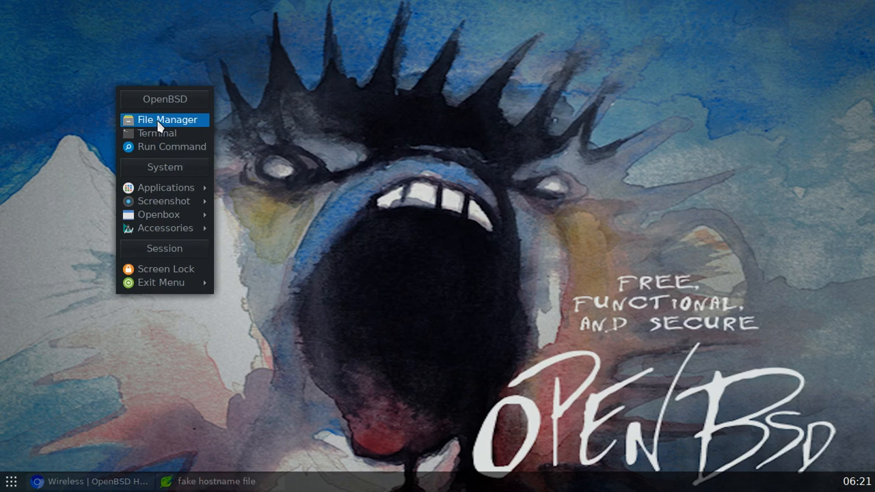
Open the file manager at Filesystem Root, enter etc, and scroll to hostname.rtwn0.
click(167, 131)
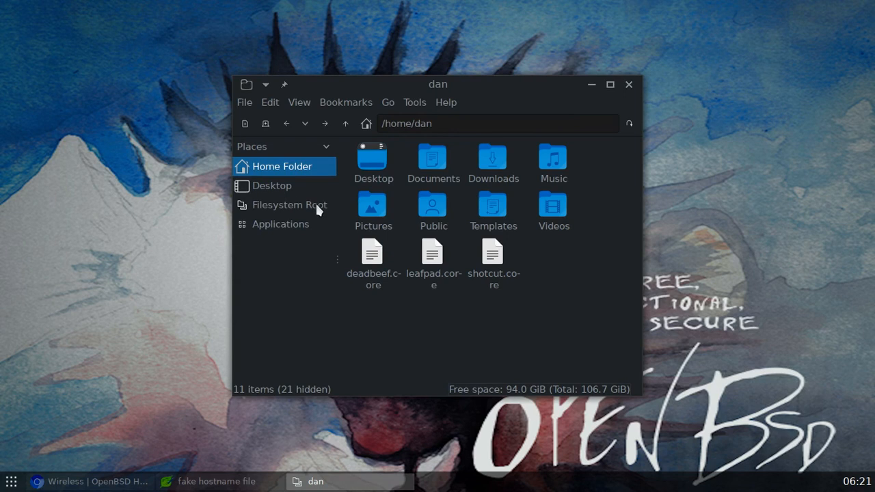
click(289, 204)
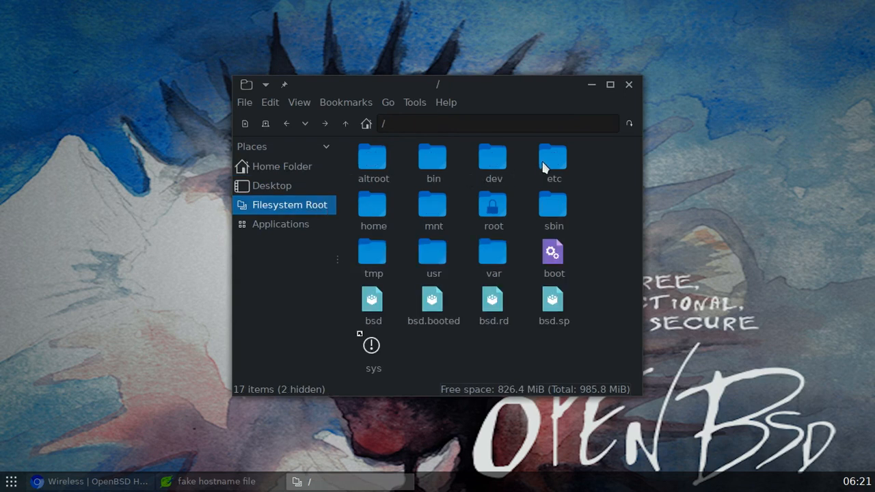
double_click(554, 157)
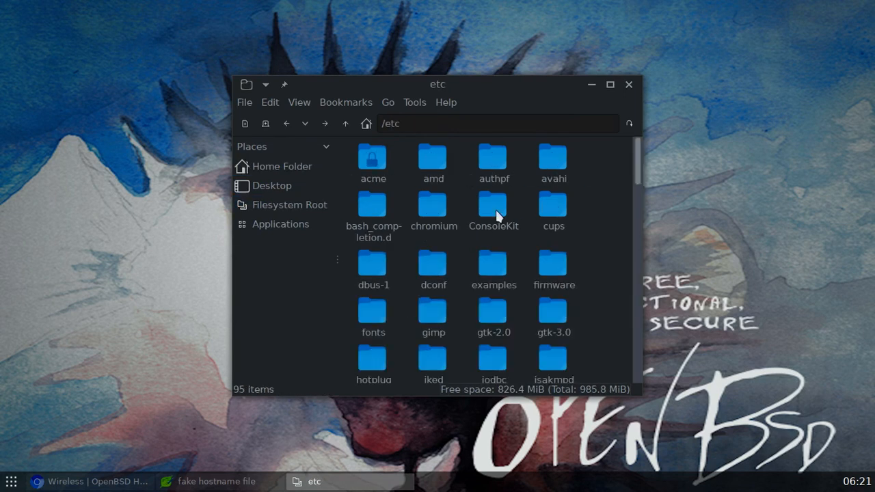
scroll(down, 3)
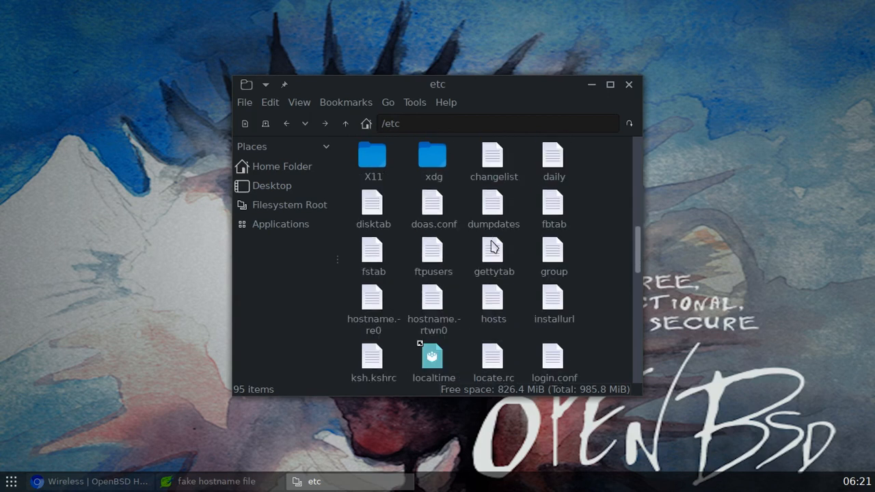
scroll(down, 3)
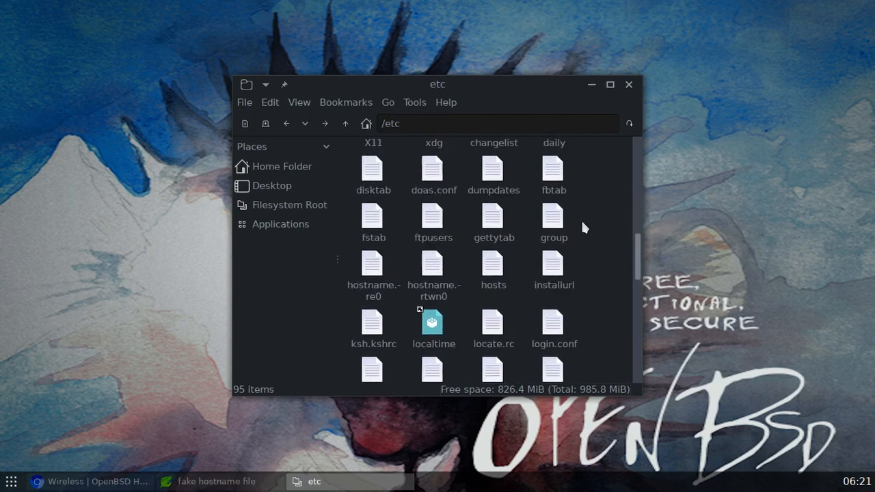
scroll(down, 3)
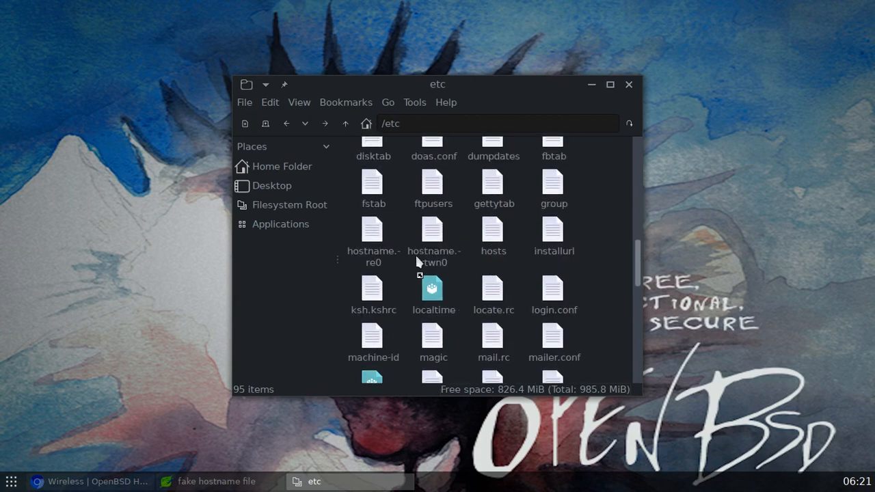
mouse_move(373, 230)
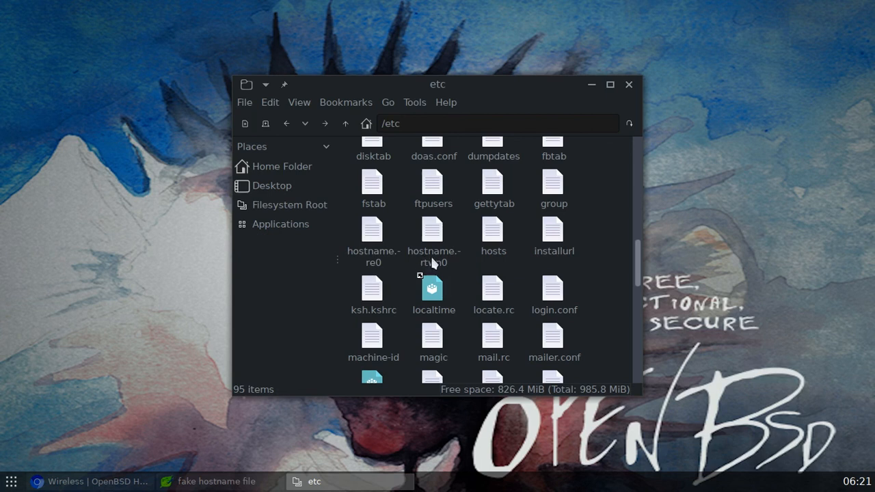
mouse_move(431, 264)
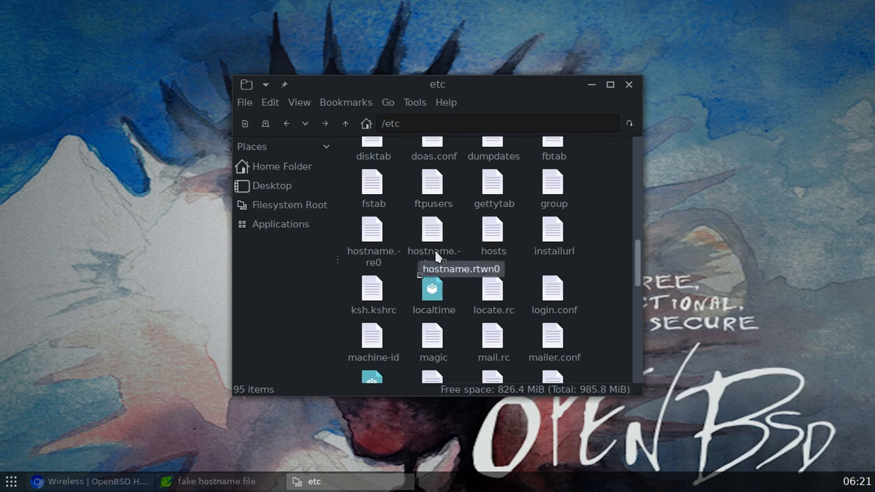
mouse_move(451, 268)
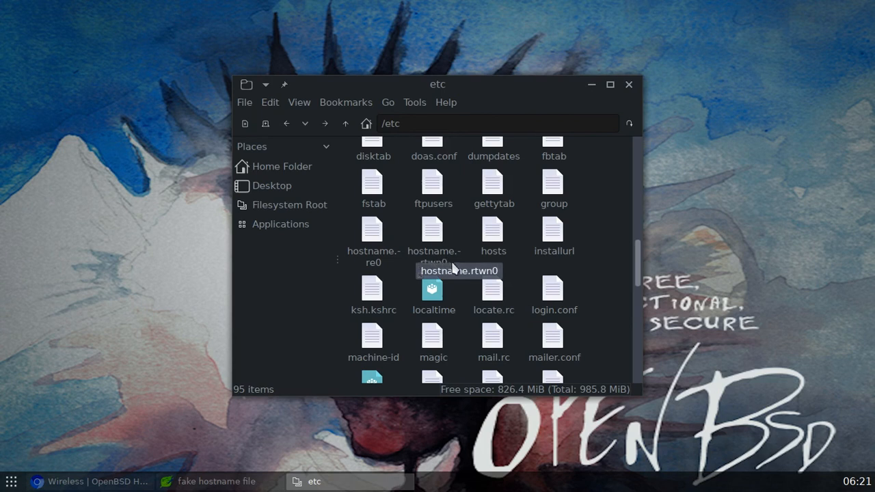
mouse_move(424, 275)
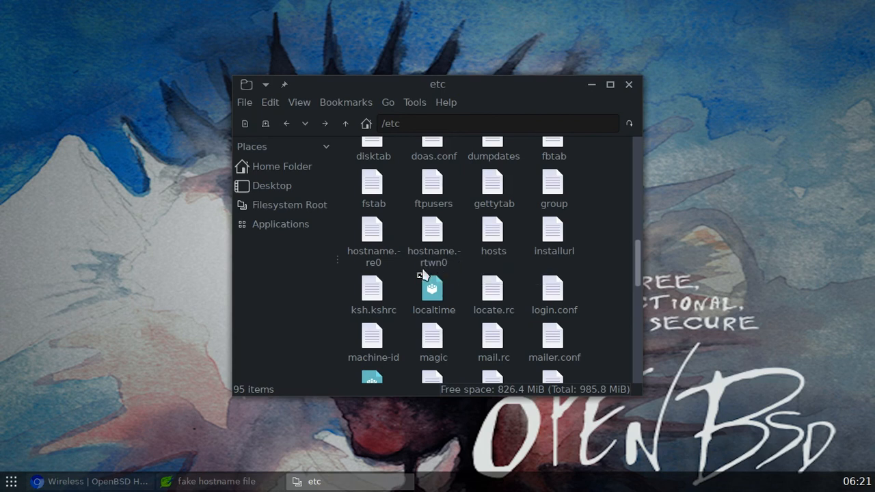
mouse_move(443, 272)
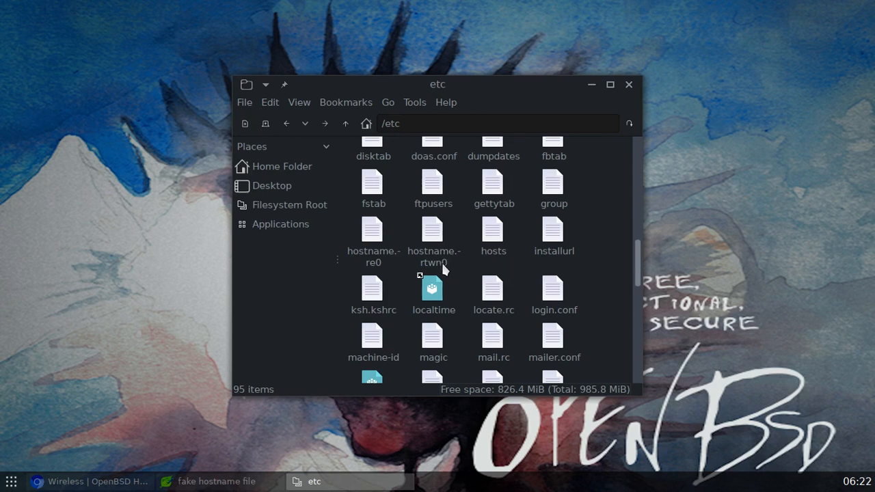
mouse_move(418, 205)
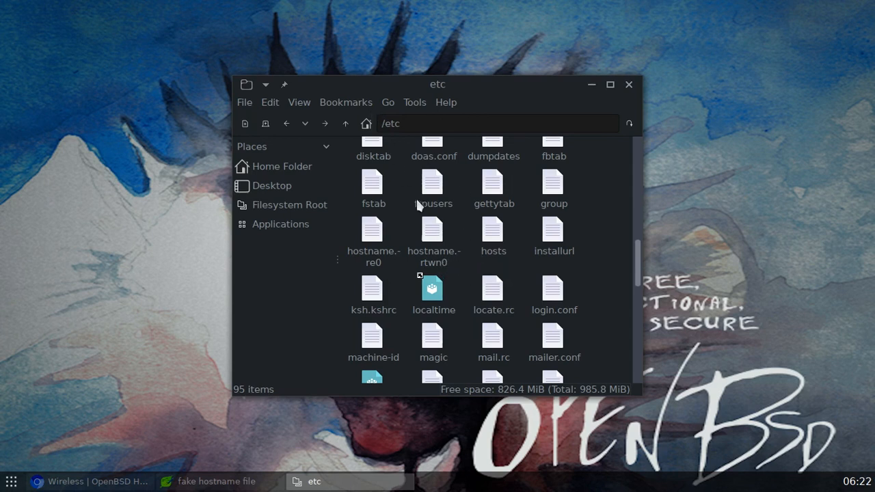
mouse_move(437, 244)
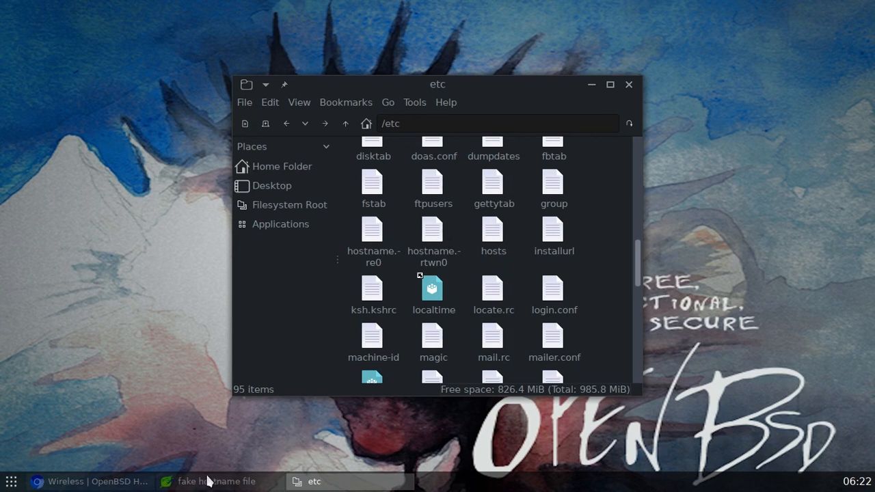
Raise the Leafpad 'fake hostname file' showing the nwid ATT606 wpakey line and dhcp line.
click(216, 481)
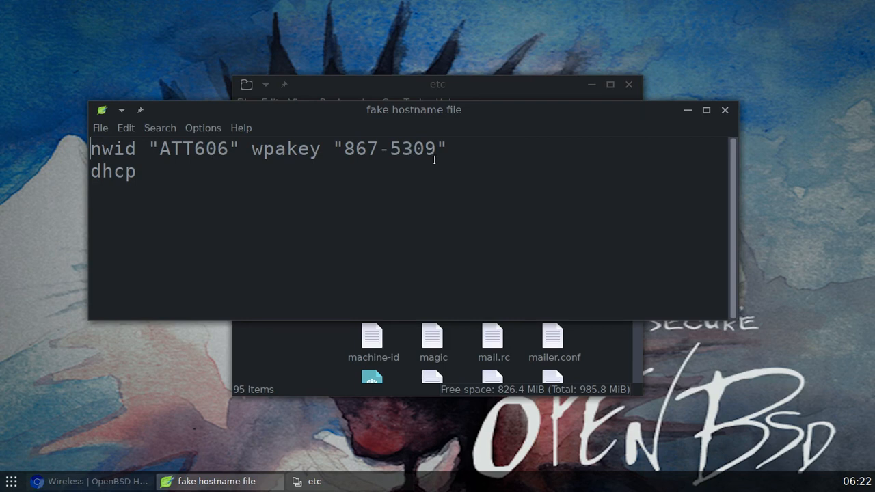
mouse_move(427, 150)
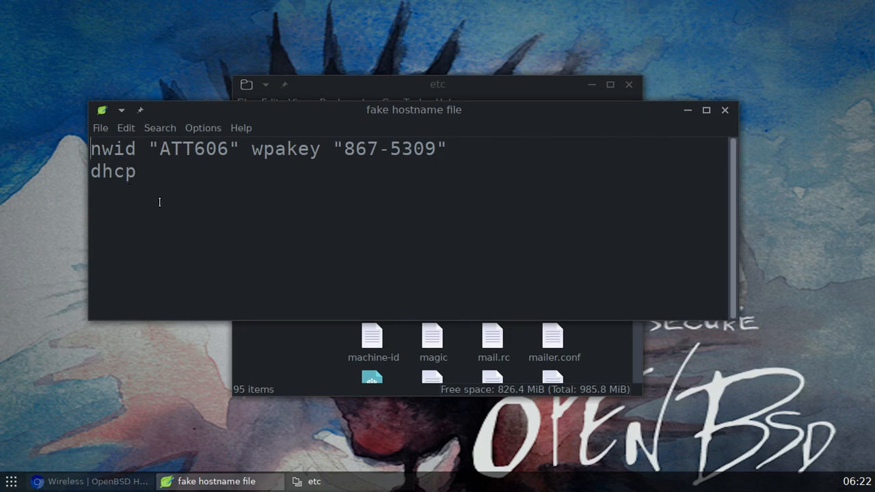
mouse_move(723, 122)
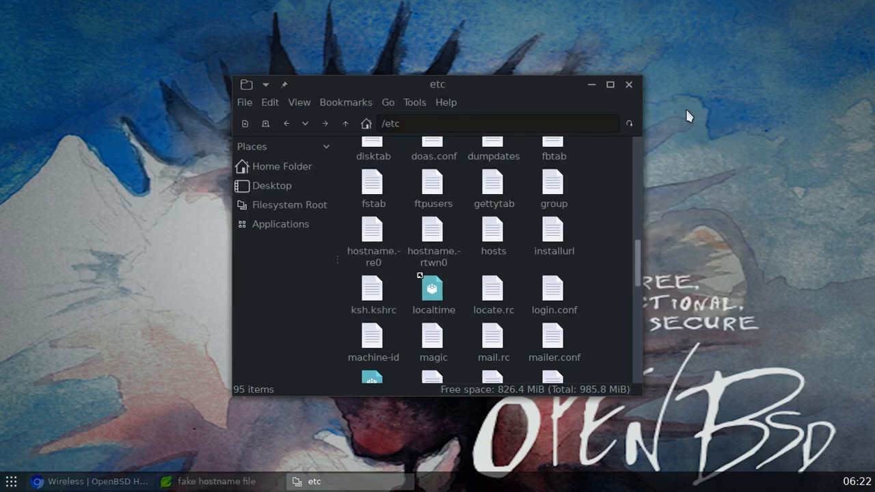
mouse_move(697, 123)
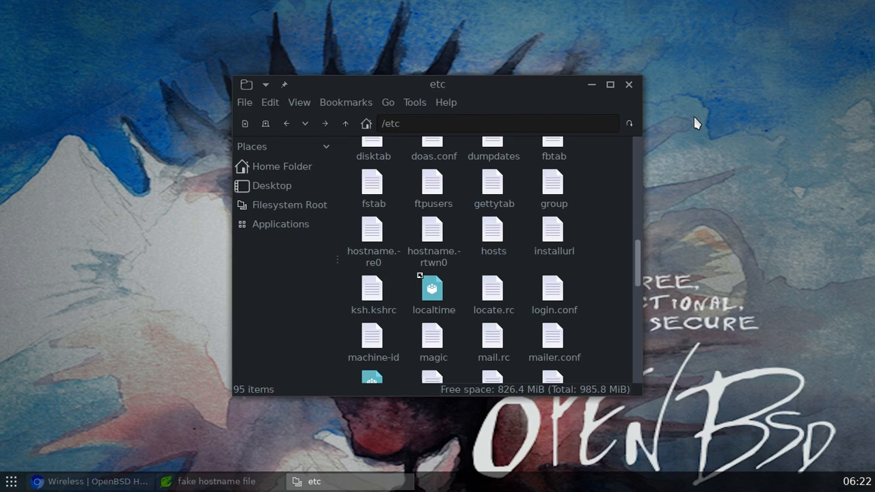
mouse_move(671, 144)
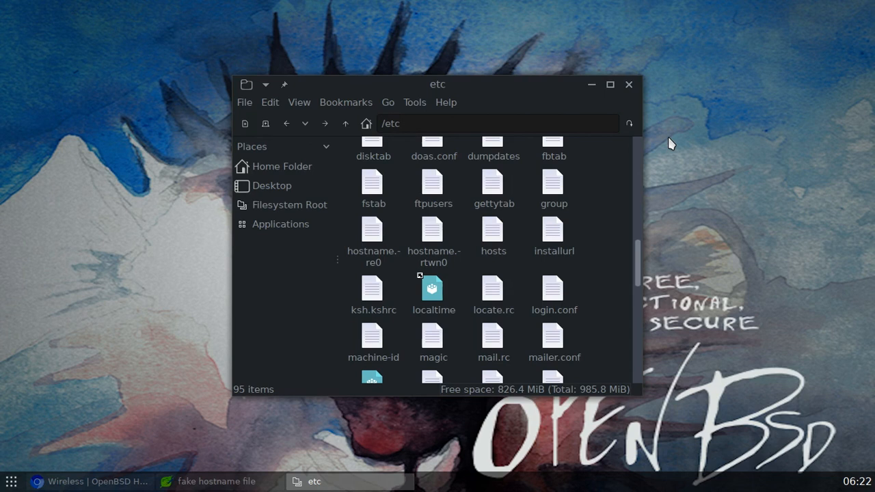
mouse_move(571, 171)
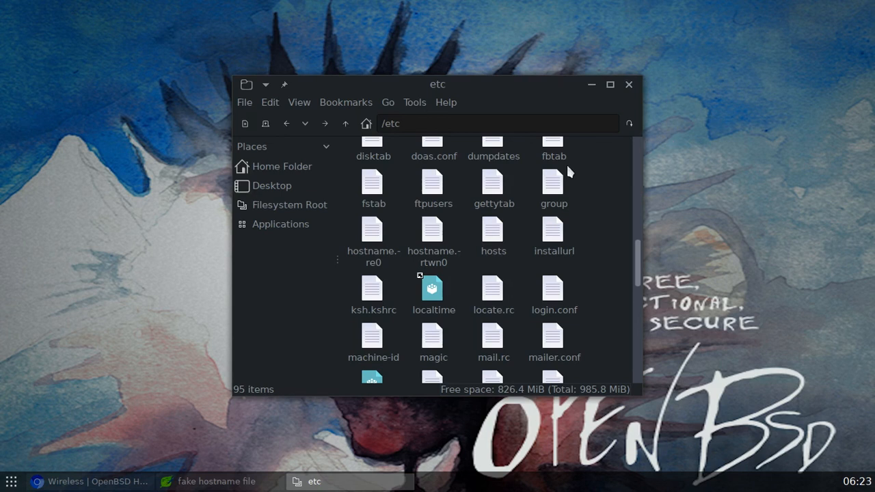
mouse_move(187, 259)
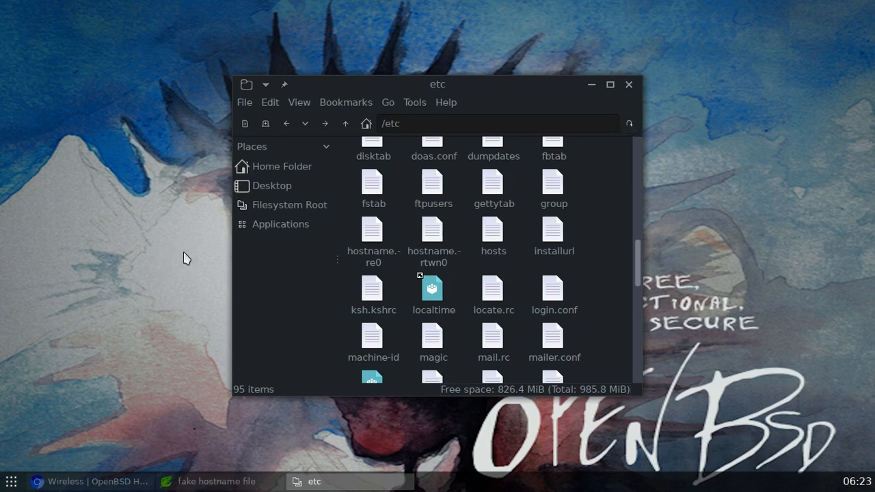
mouse_move(234, 287)
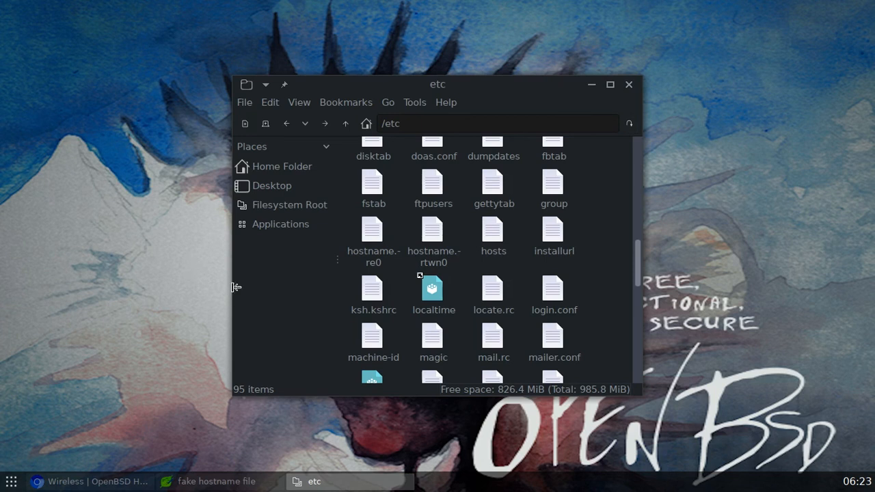
mouse_move(247, 296)
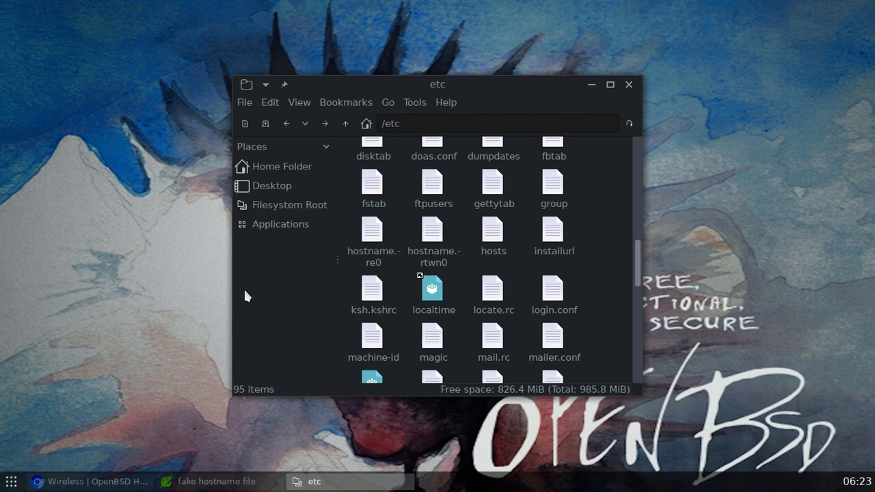